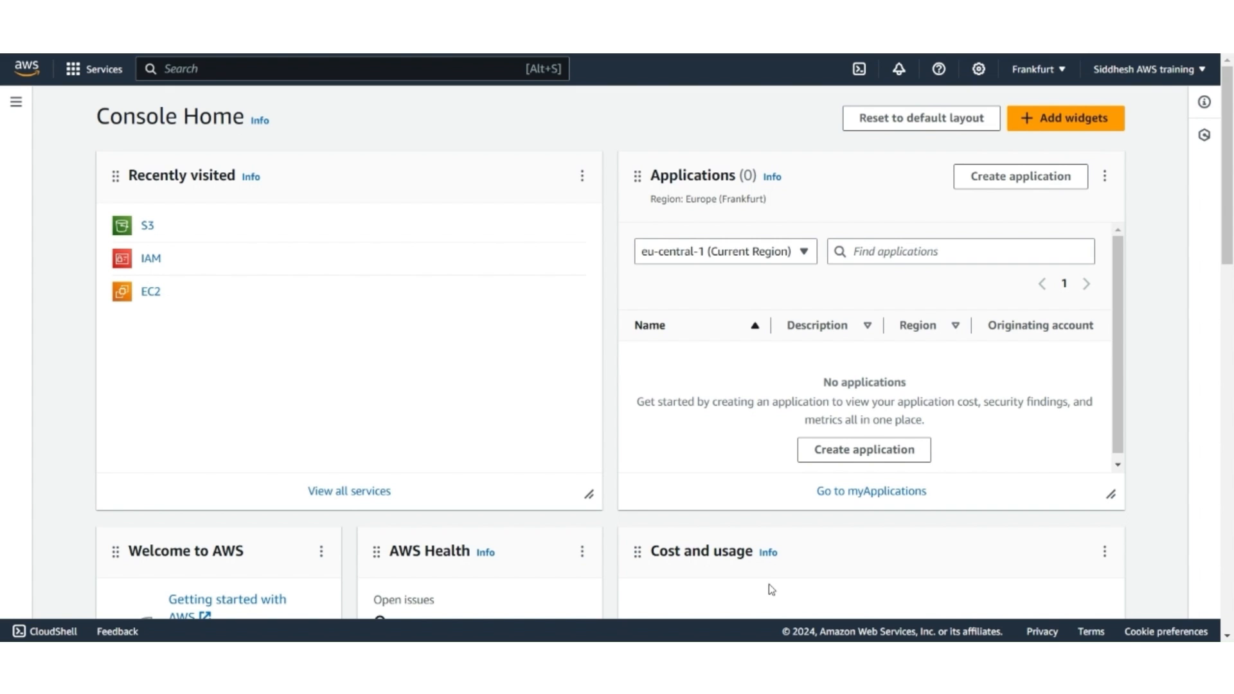
Find S3 in the console search and go to the S3 bucket list
text(S3)
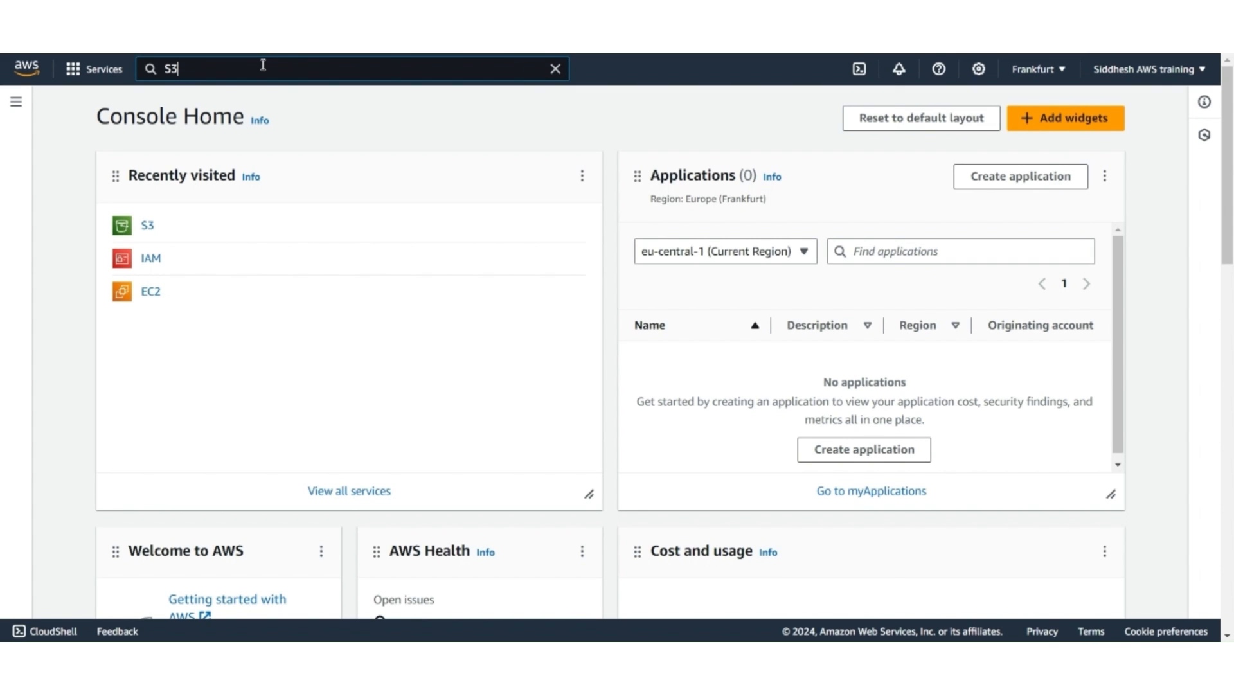
click(346, 69)
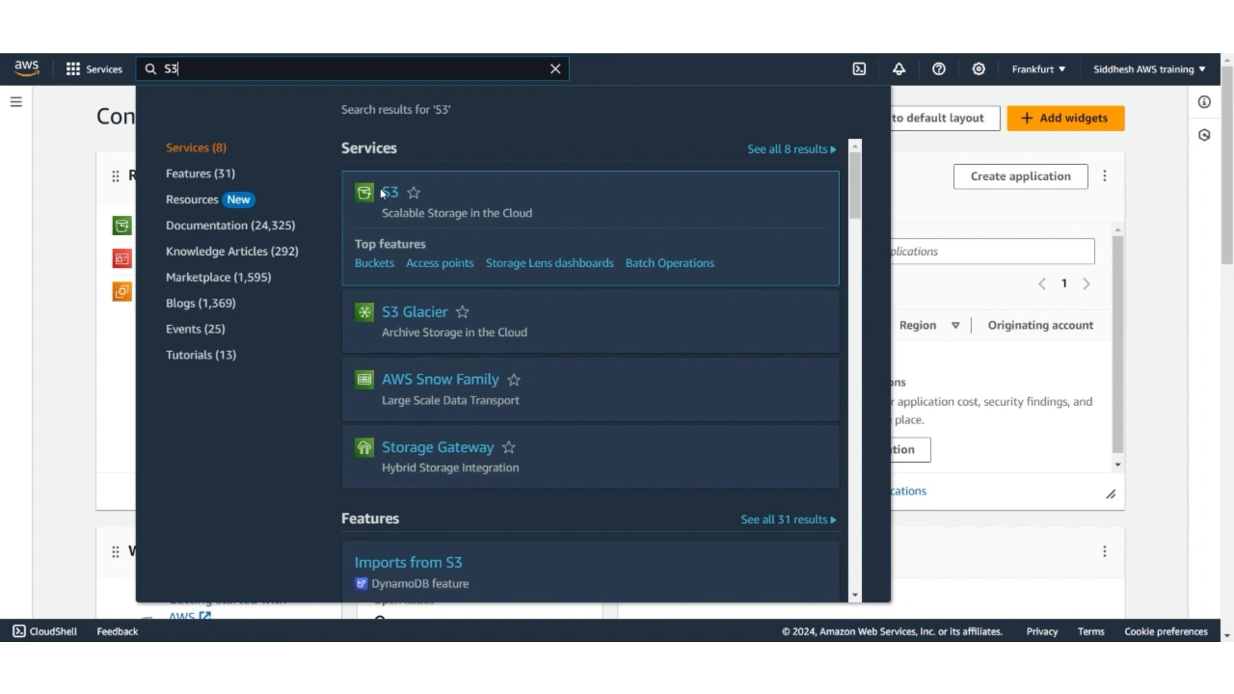
click(388, 193)
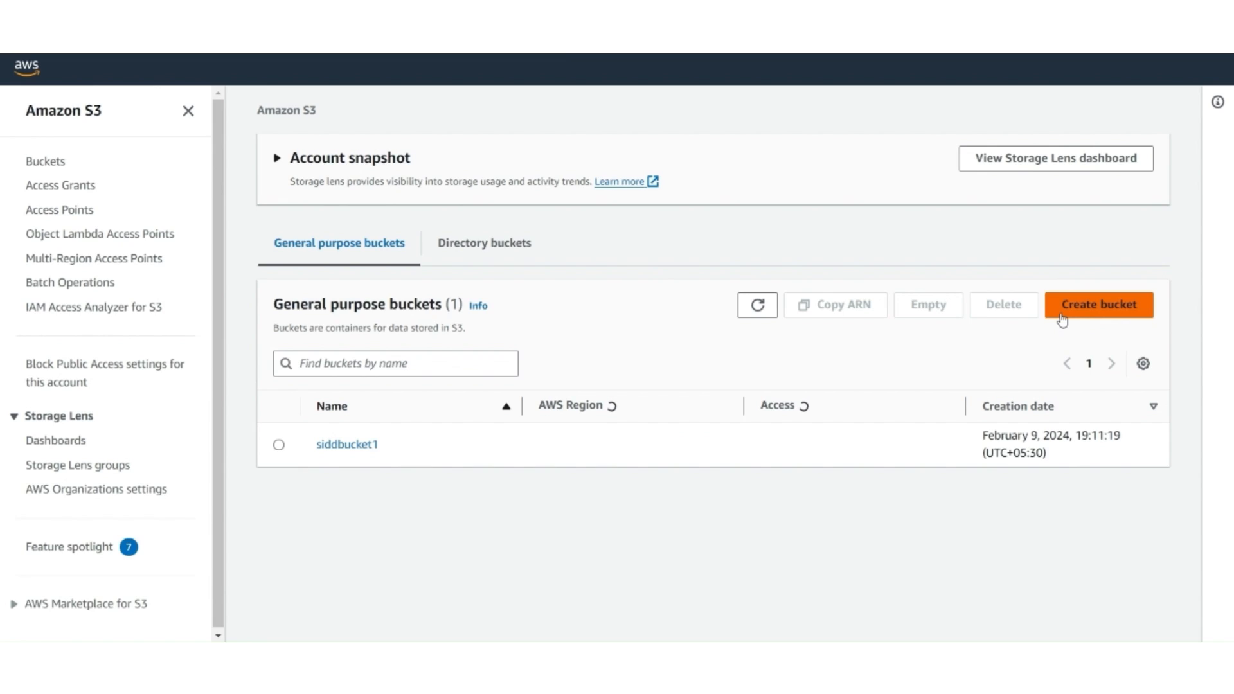
Create the bucket saasguru-bootcamp-bucket in Europe (Frankfurt) with default settings
click(1099, 304)
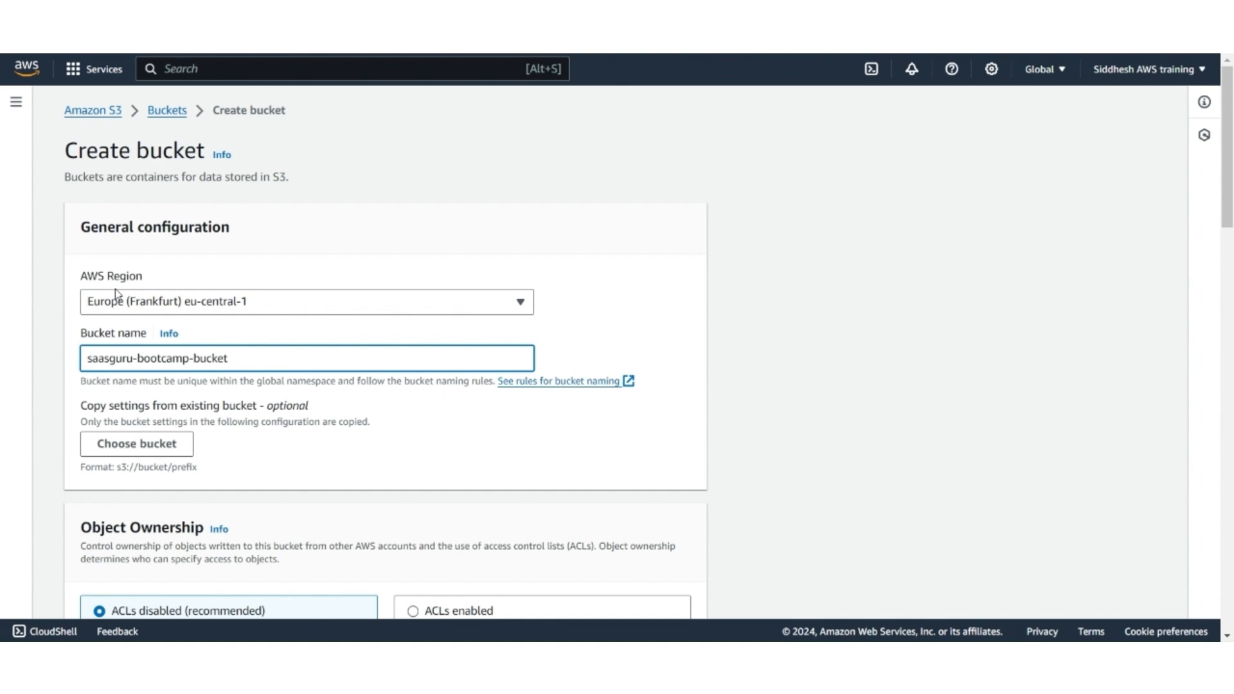
scroll(down, 3)
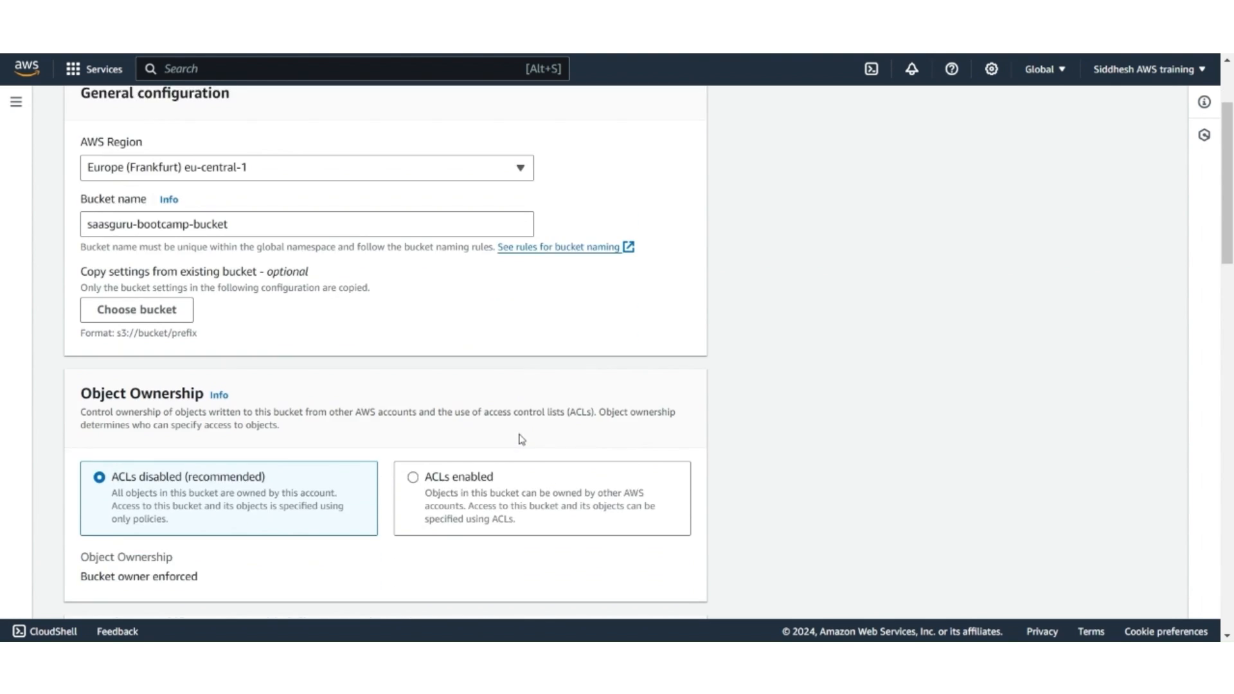
scroll(down, 3)
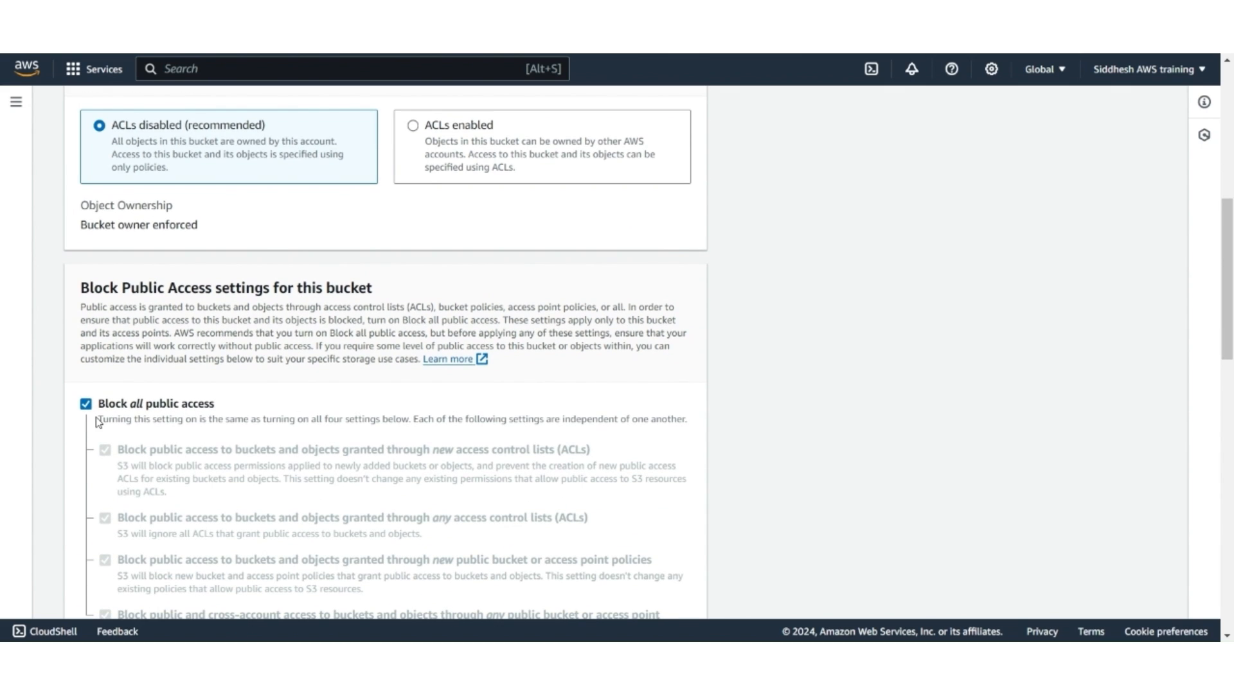
mouse_move(310, 412)
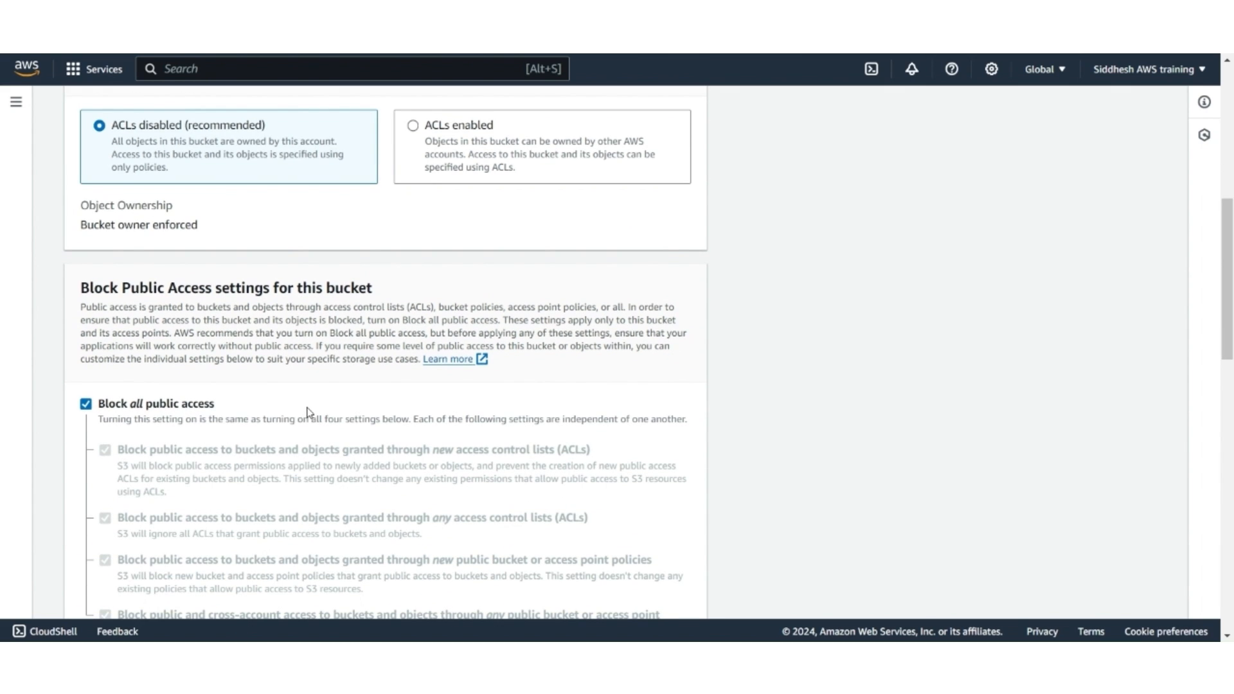
scroll(down, 3)
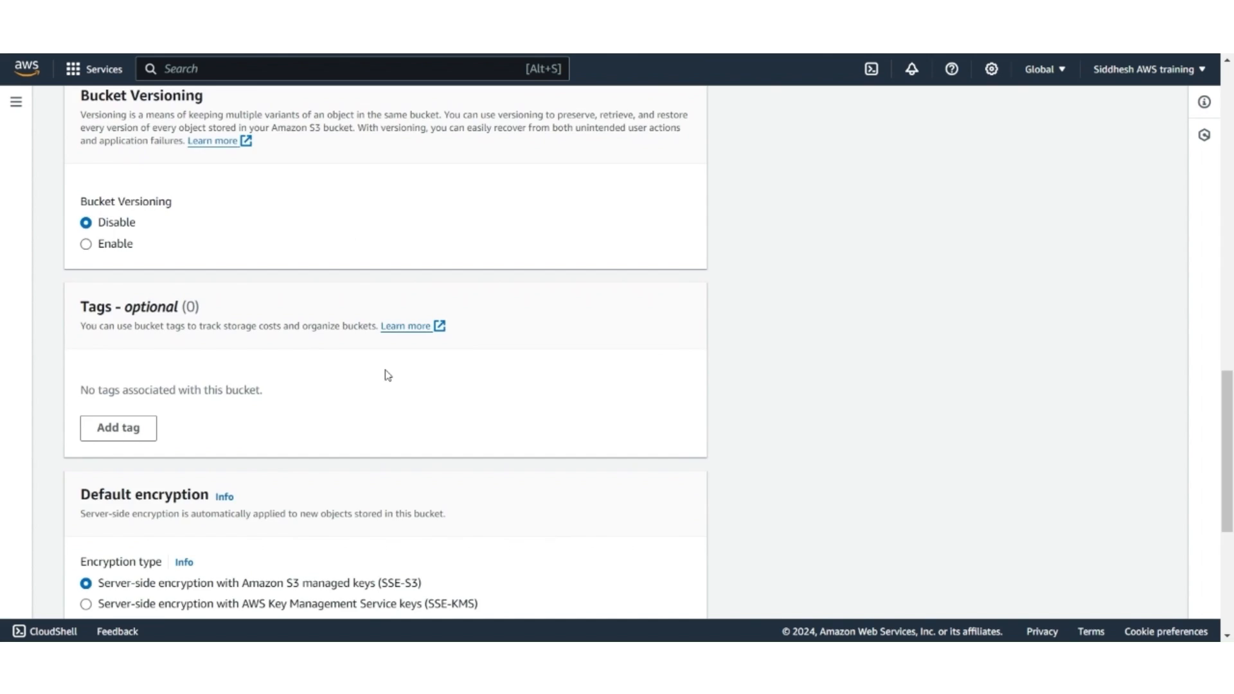
scroll(down, 3)
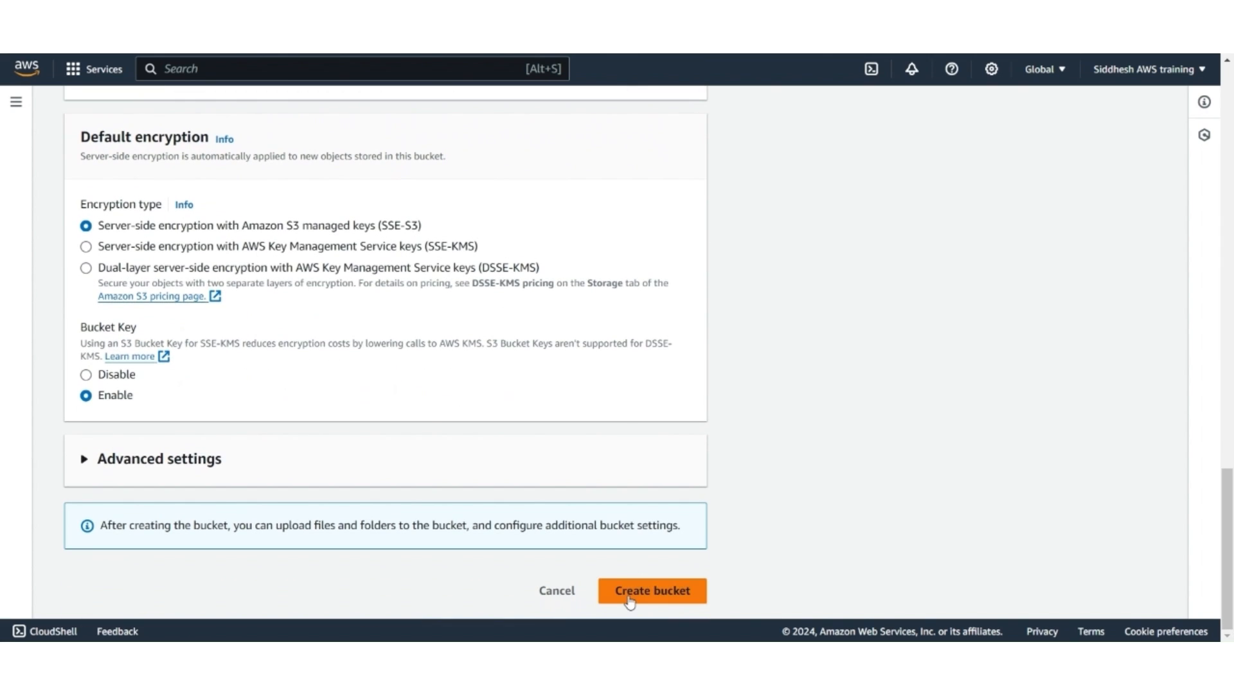
click(650, 590)
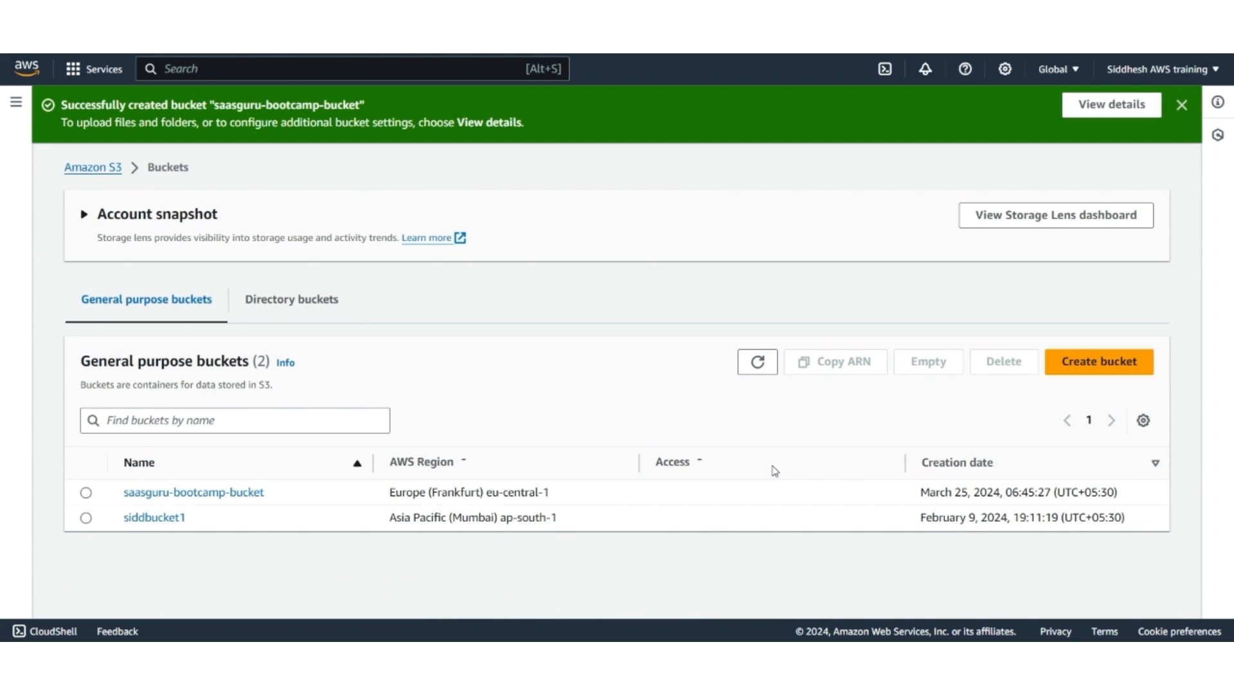
From Console Home, go to the IAM service and its Policies list
click(1181, 104)
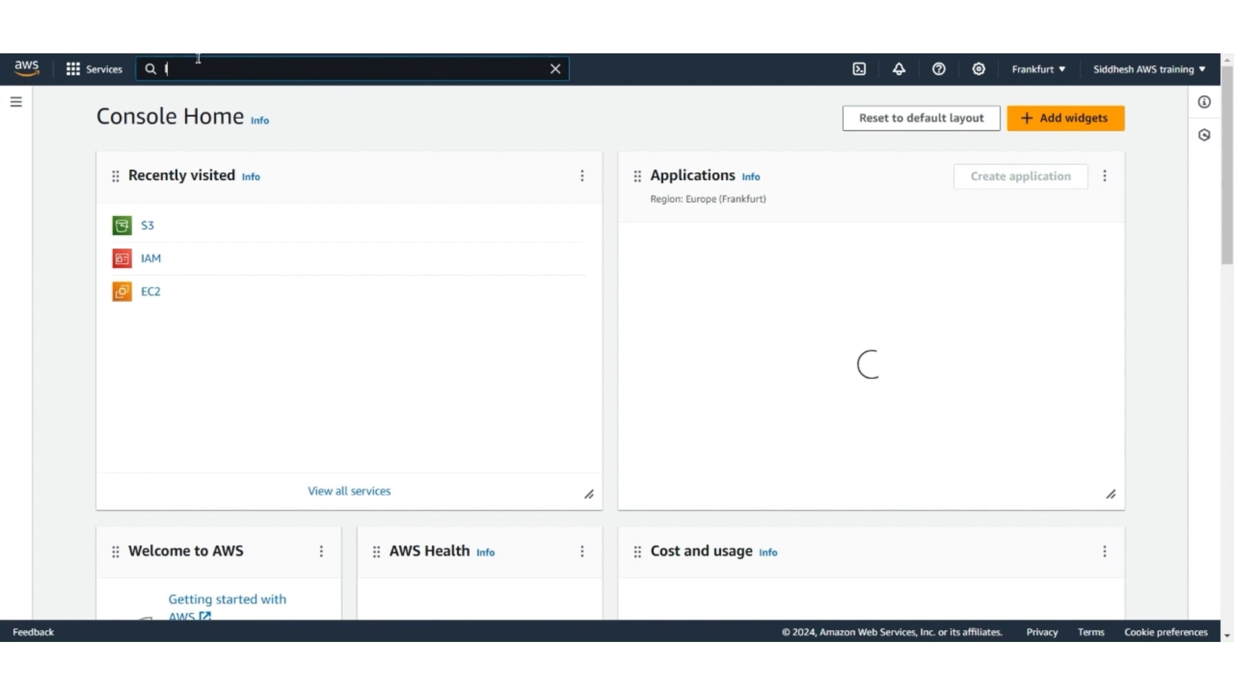
text(IAM)
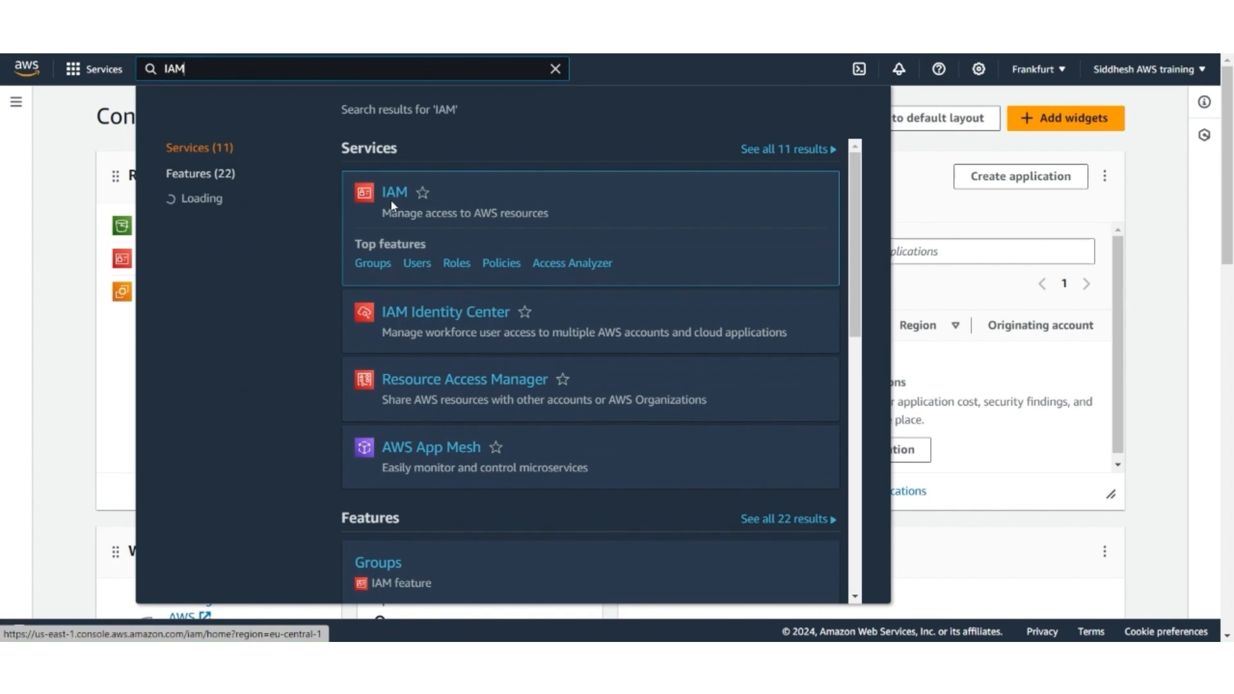
click(395, 192)
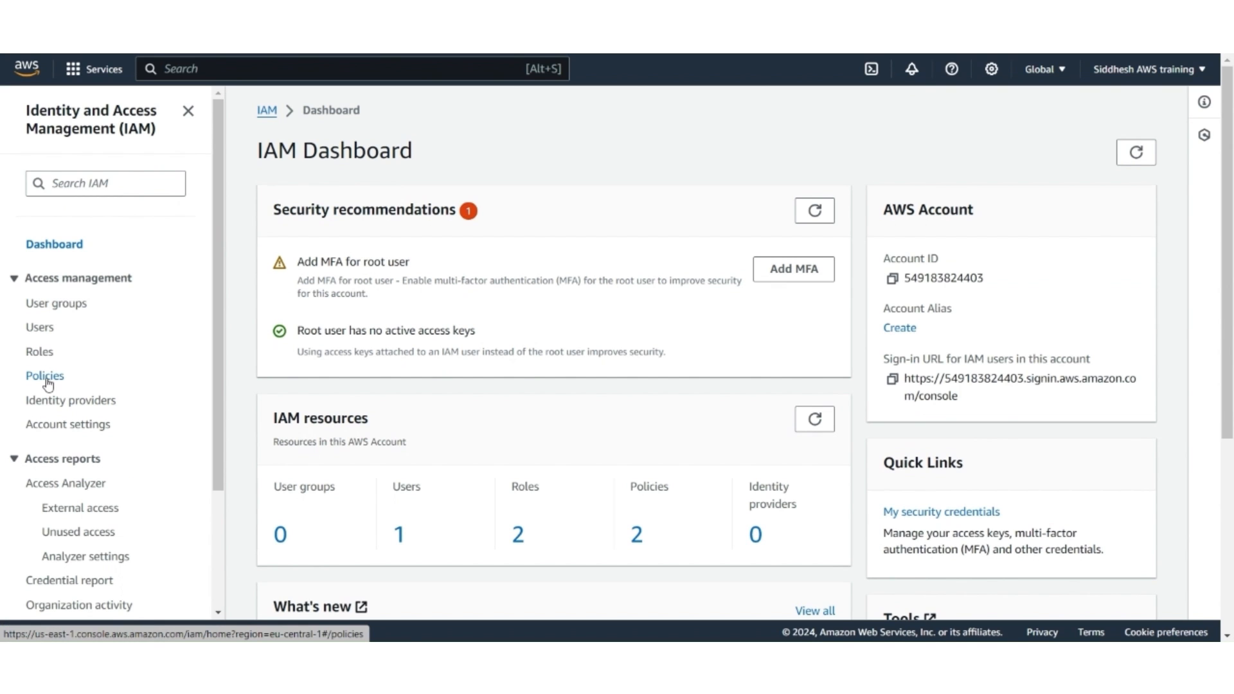
click(43, 375)
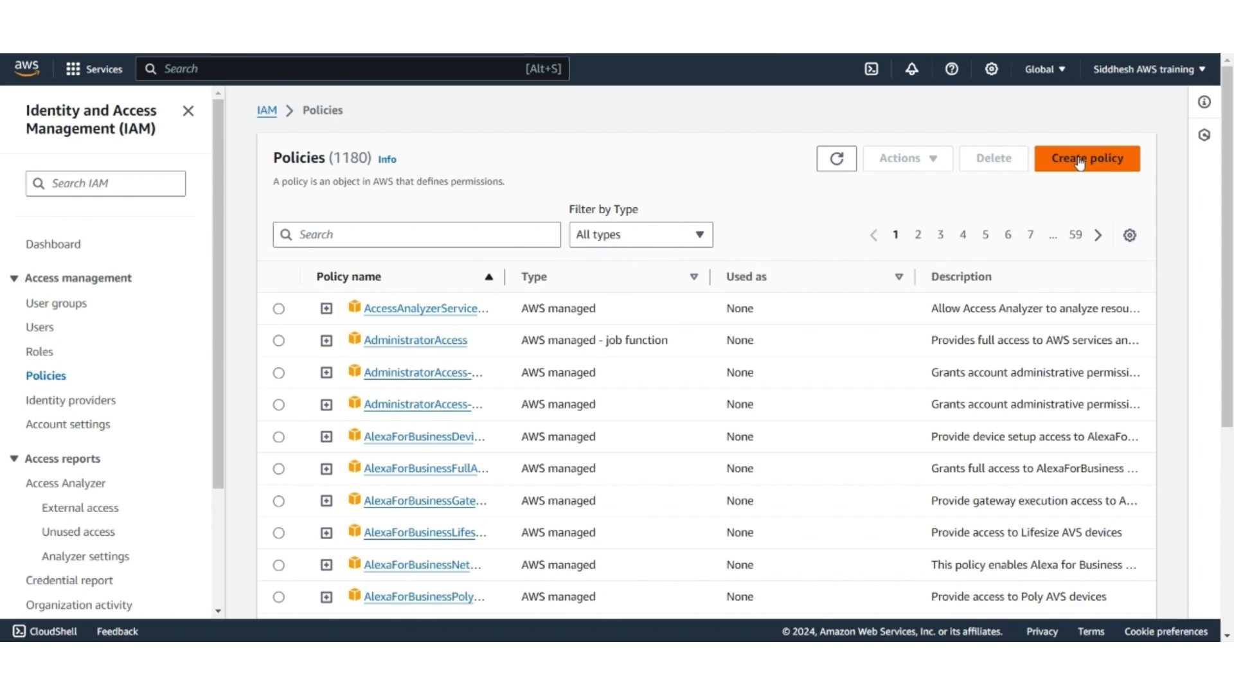
Start a new S3 policy allowing the PutObject and DeleteObject actions
click(1086, 158)
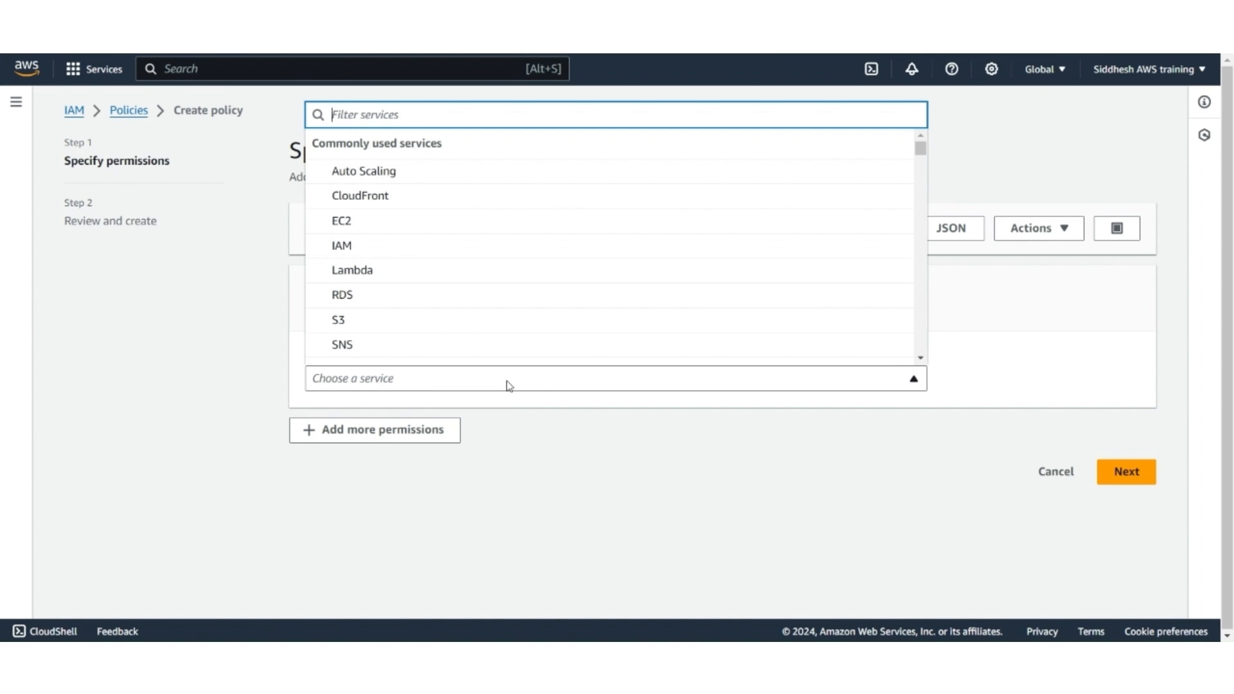
click(338, 320)
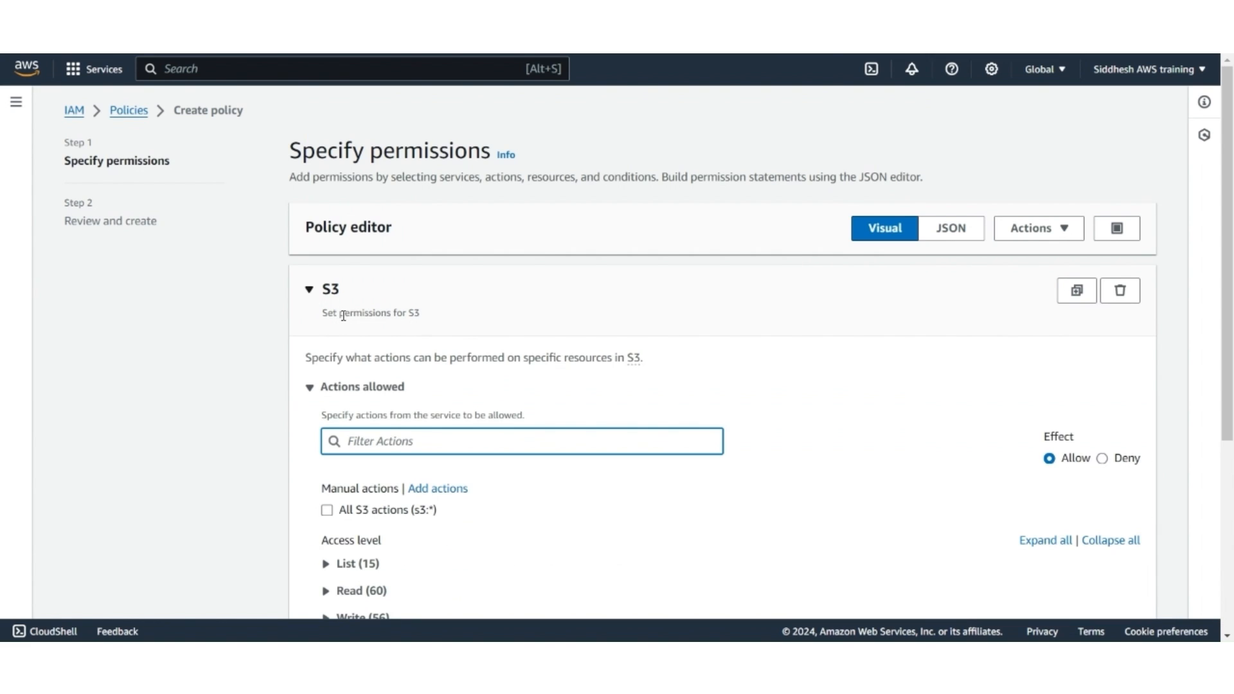
scroll(down, 3)
text(putobject)
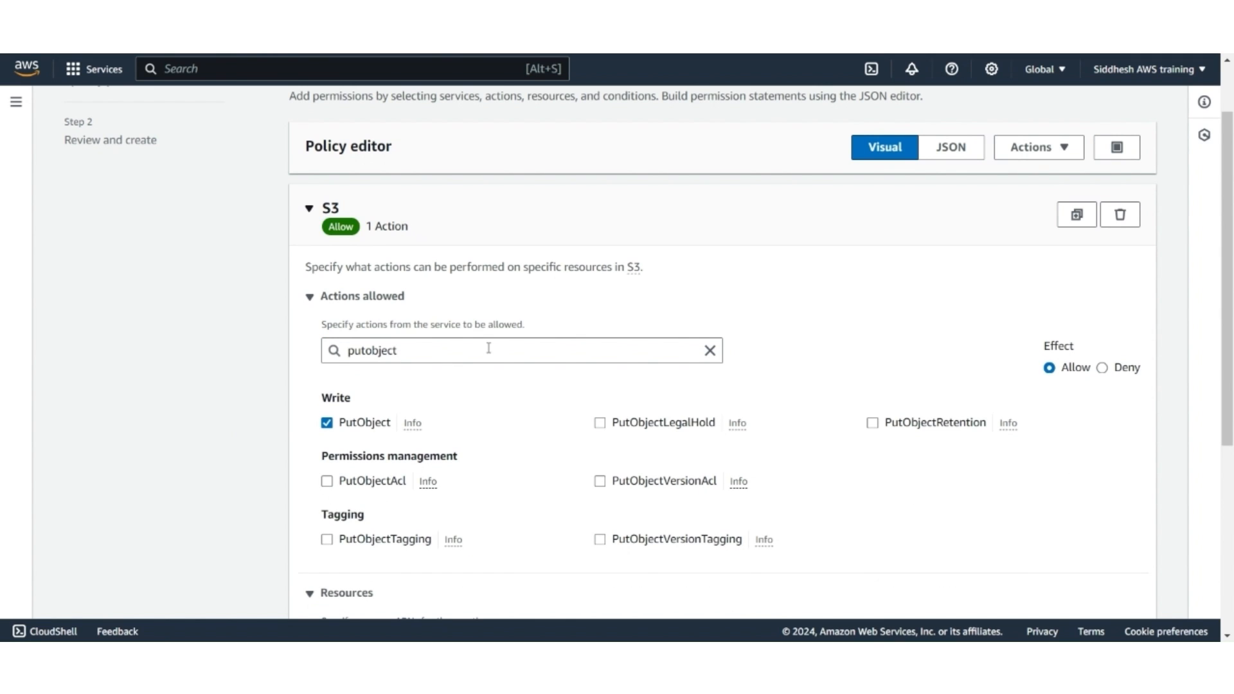
click(710, 350)
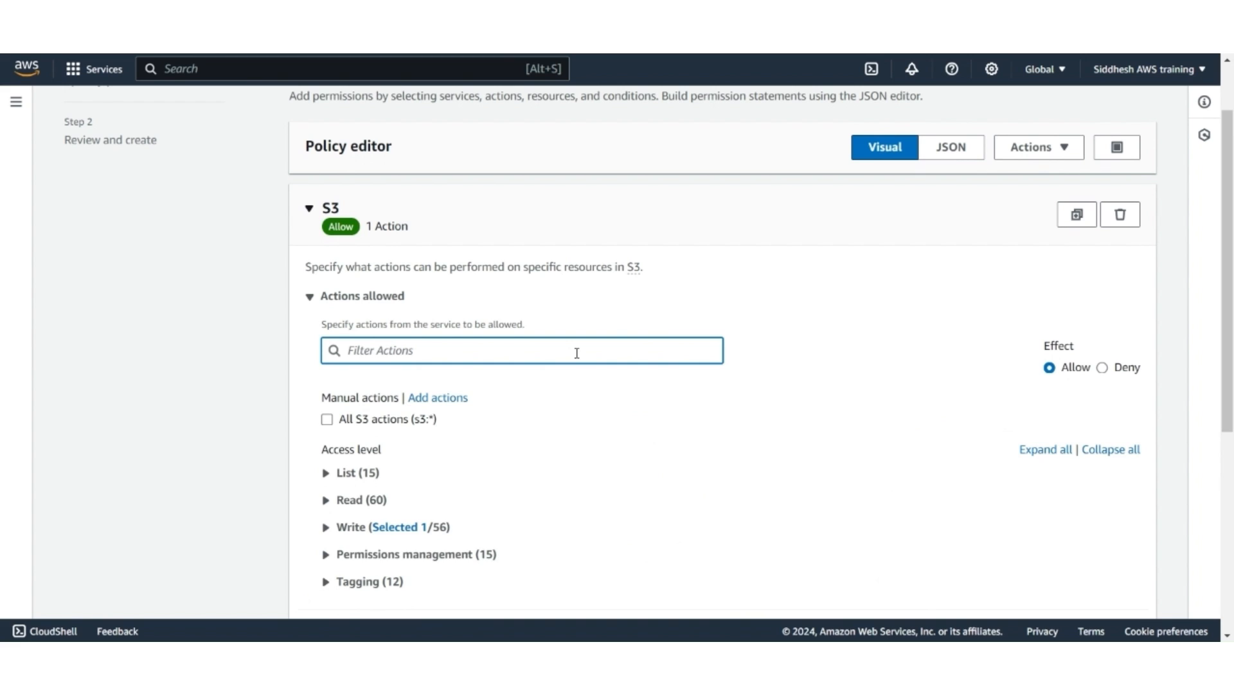
text(deleteob)
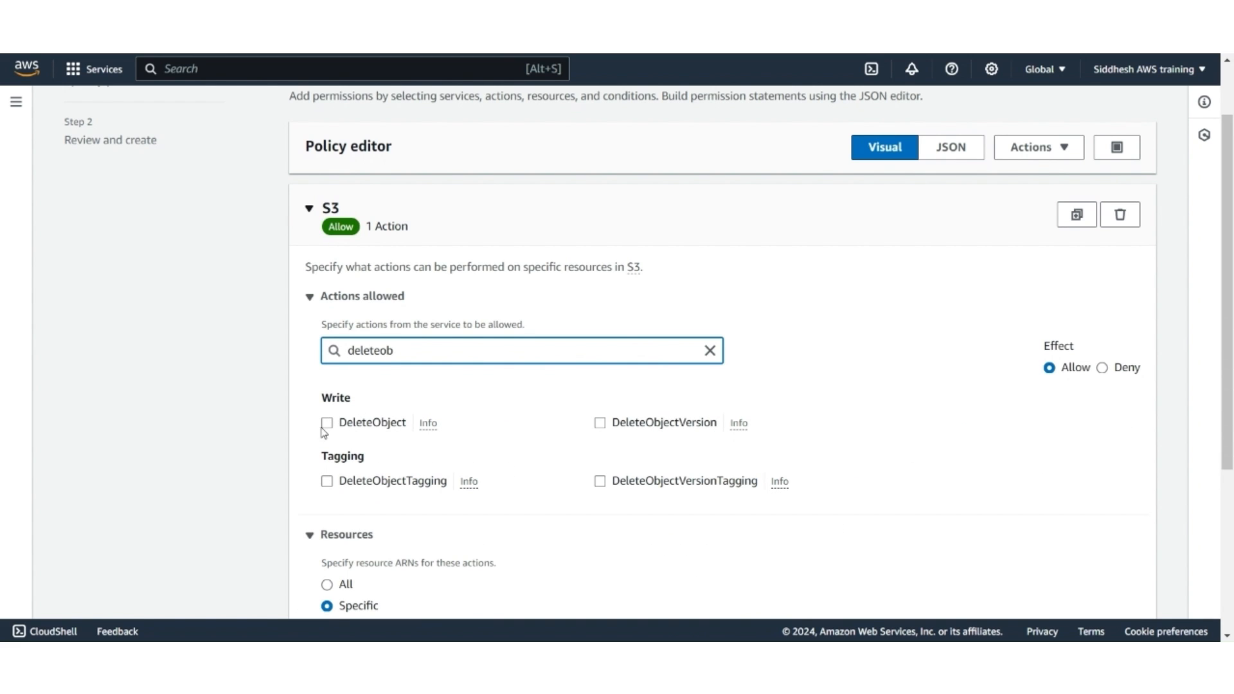
click(325, 423)
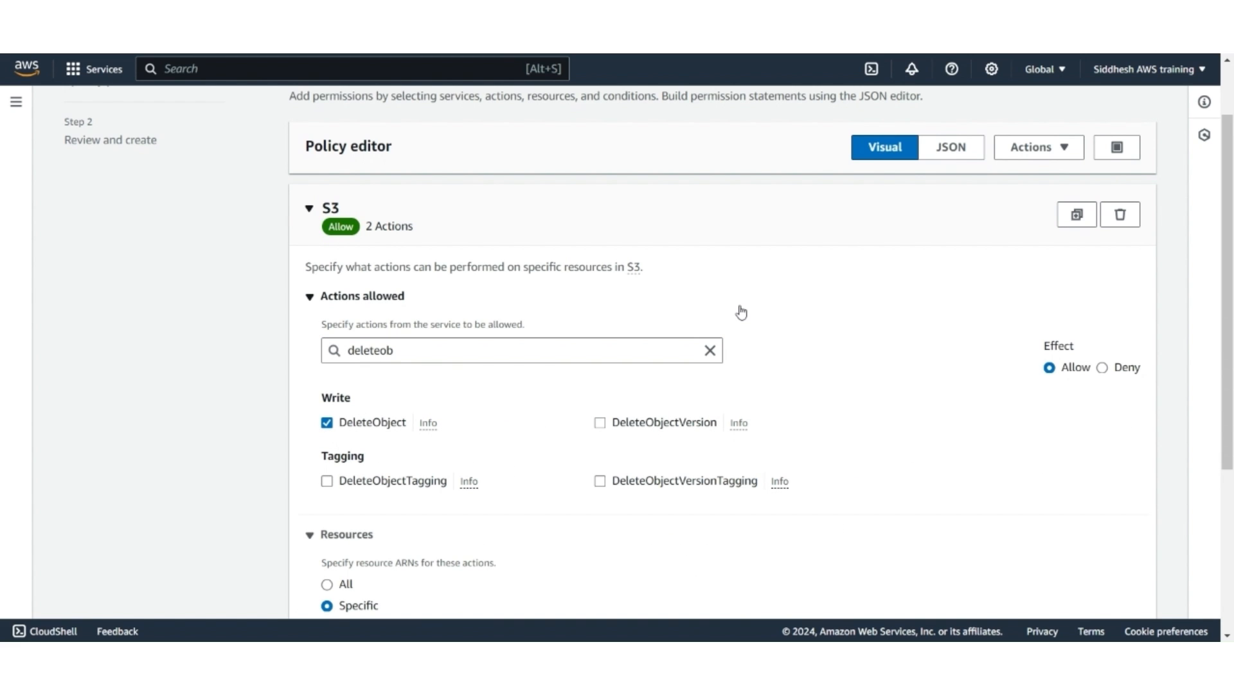
scroll(down, 3)
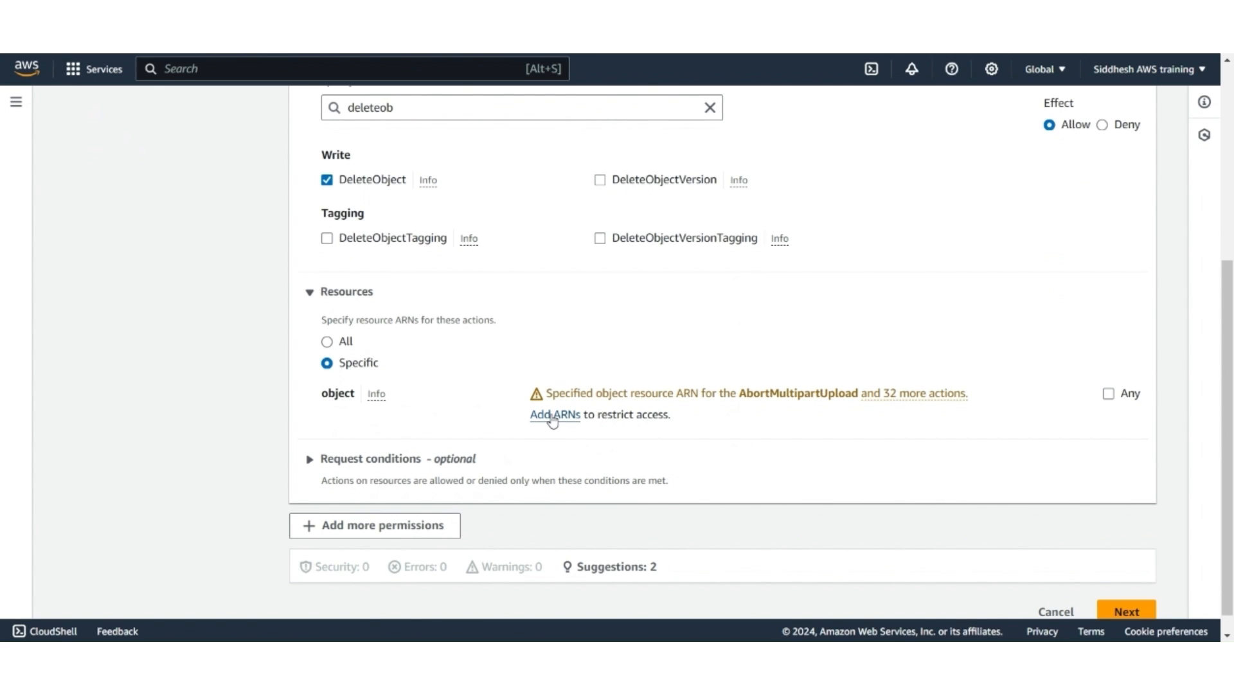
Set the object resource to arn:aws:s3:::saasguru-bootcamp-bucket/* and continue to review
click(552, 415)
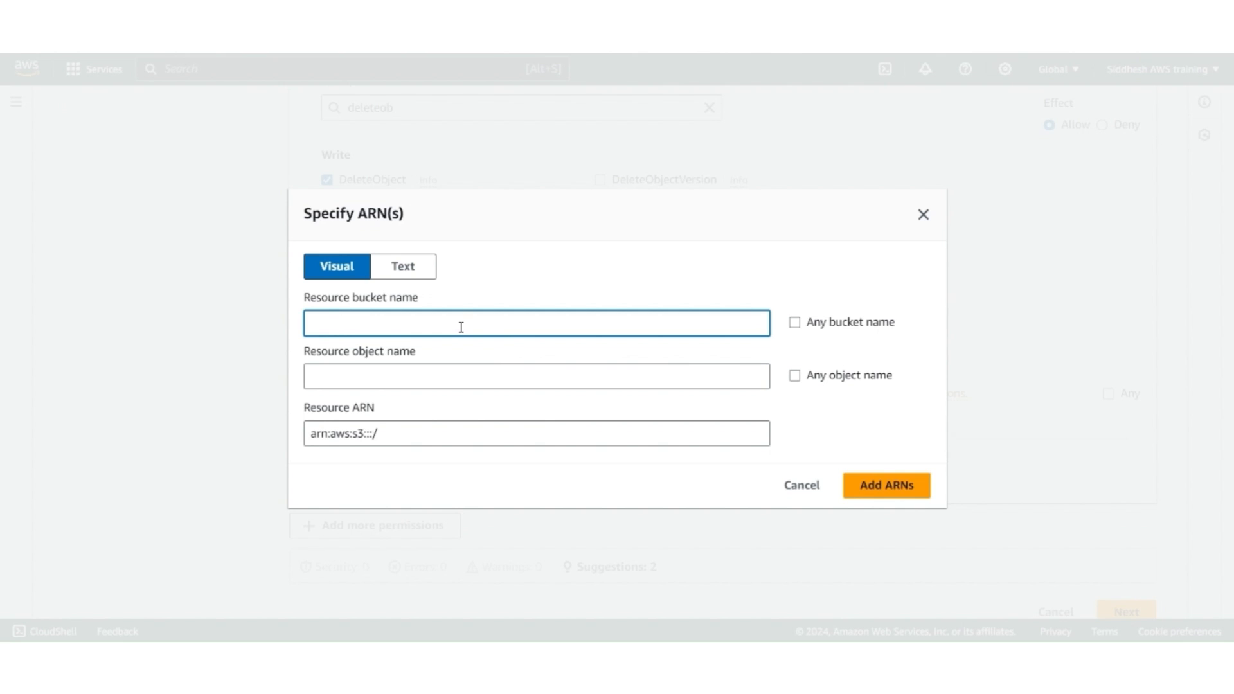
text(saasguru-bootcamp-bucket)
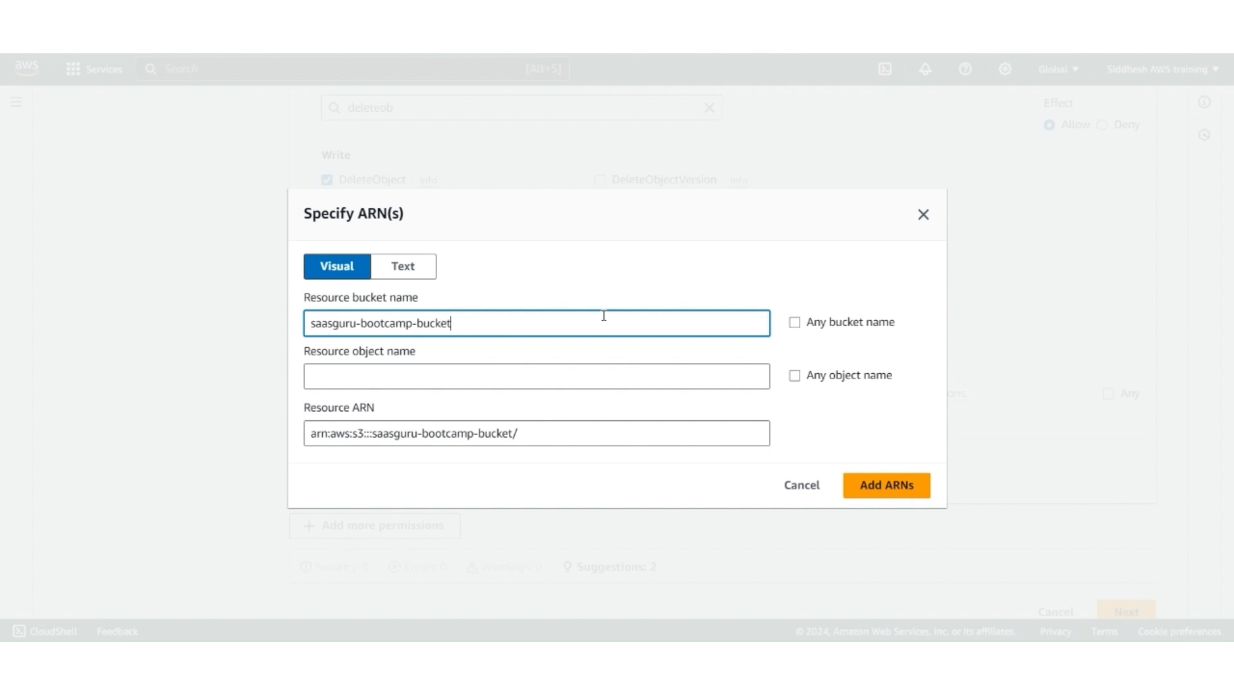
click(794, 375)
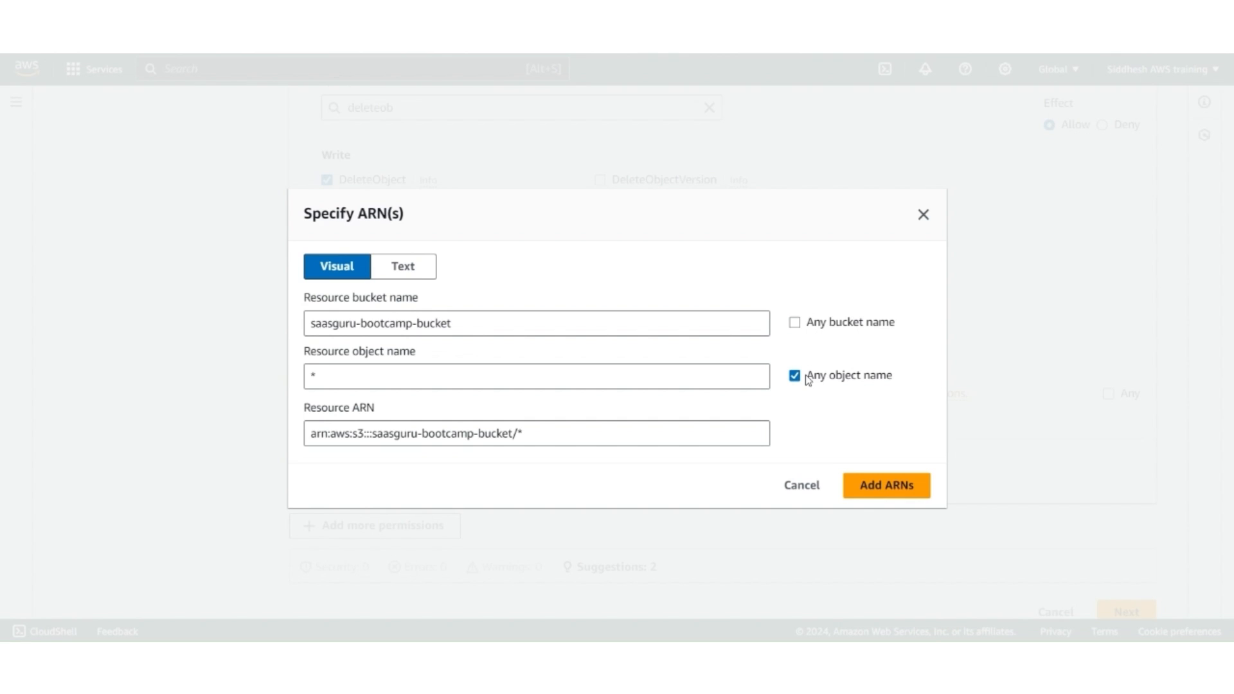
click(885, 484)
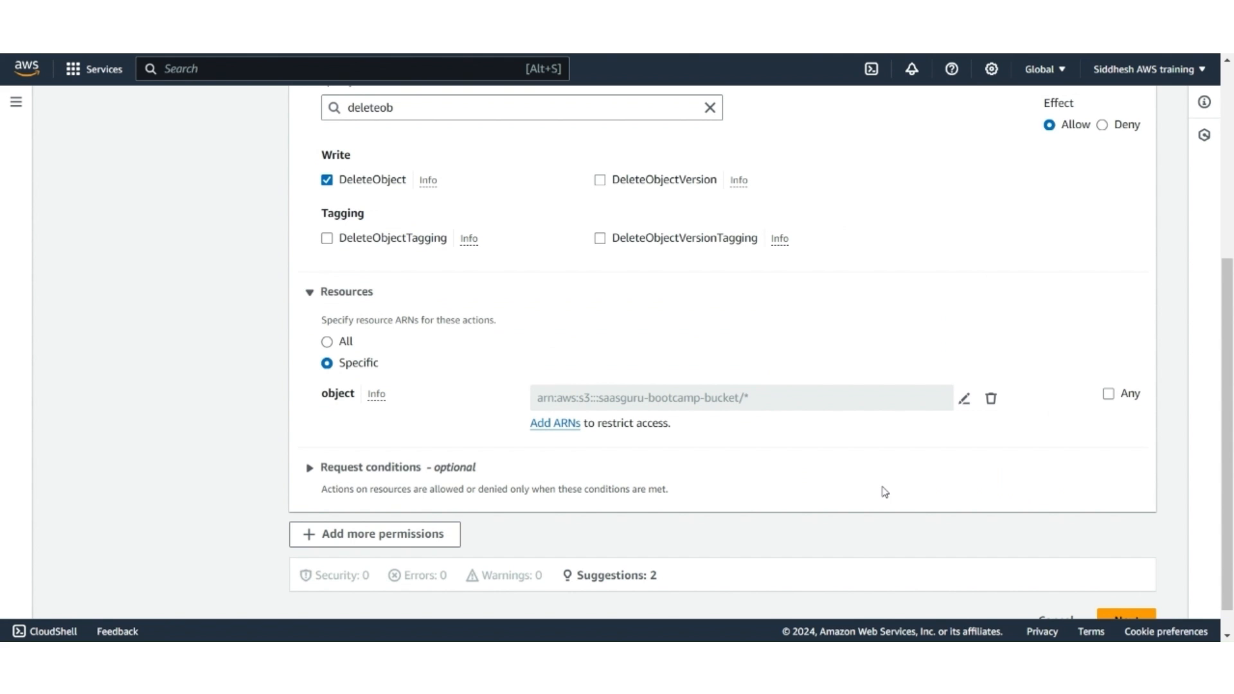
scroll(down, 3)
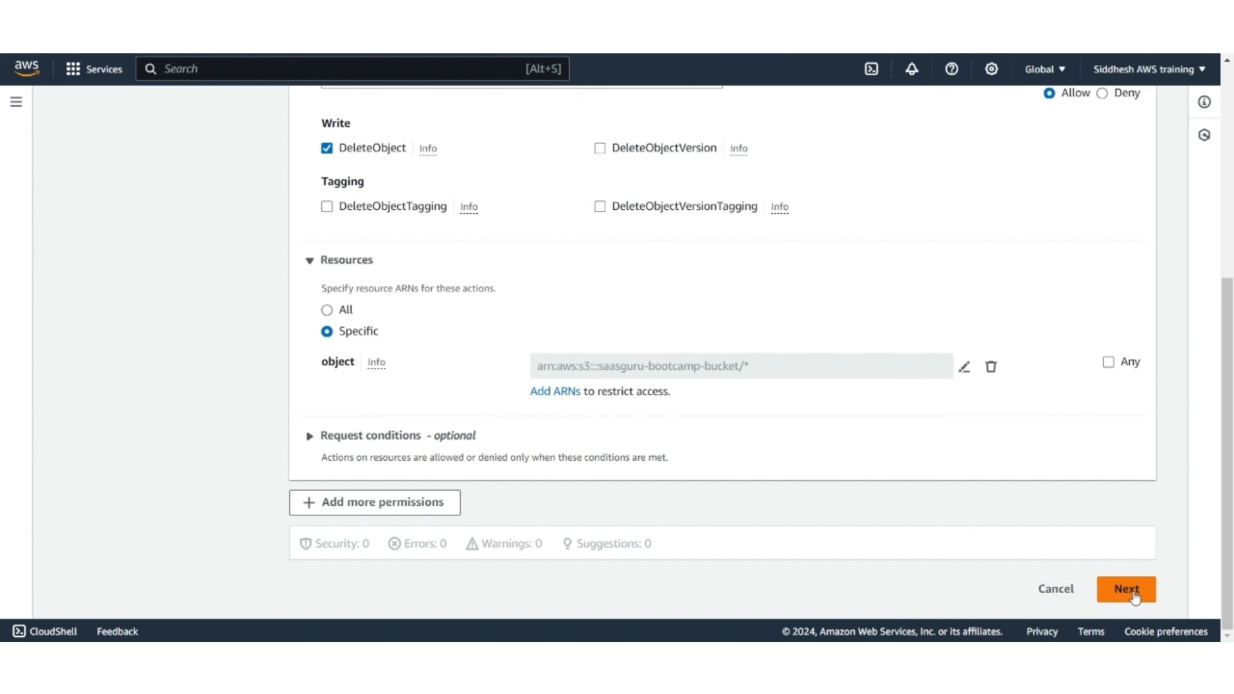
click(1124, 588)
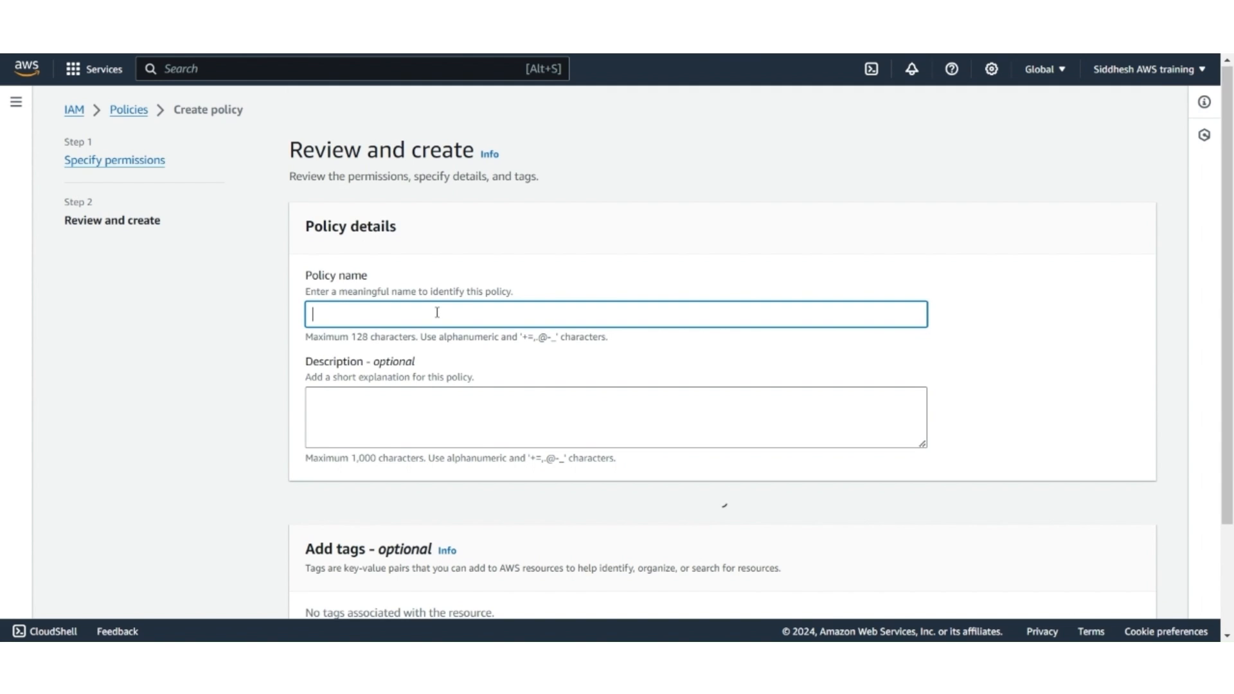
Create the policy as Salesforce_DataCloud_Access_Policy, described as putobject and deleteobject in S3 resource
text(sa)
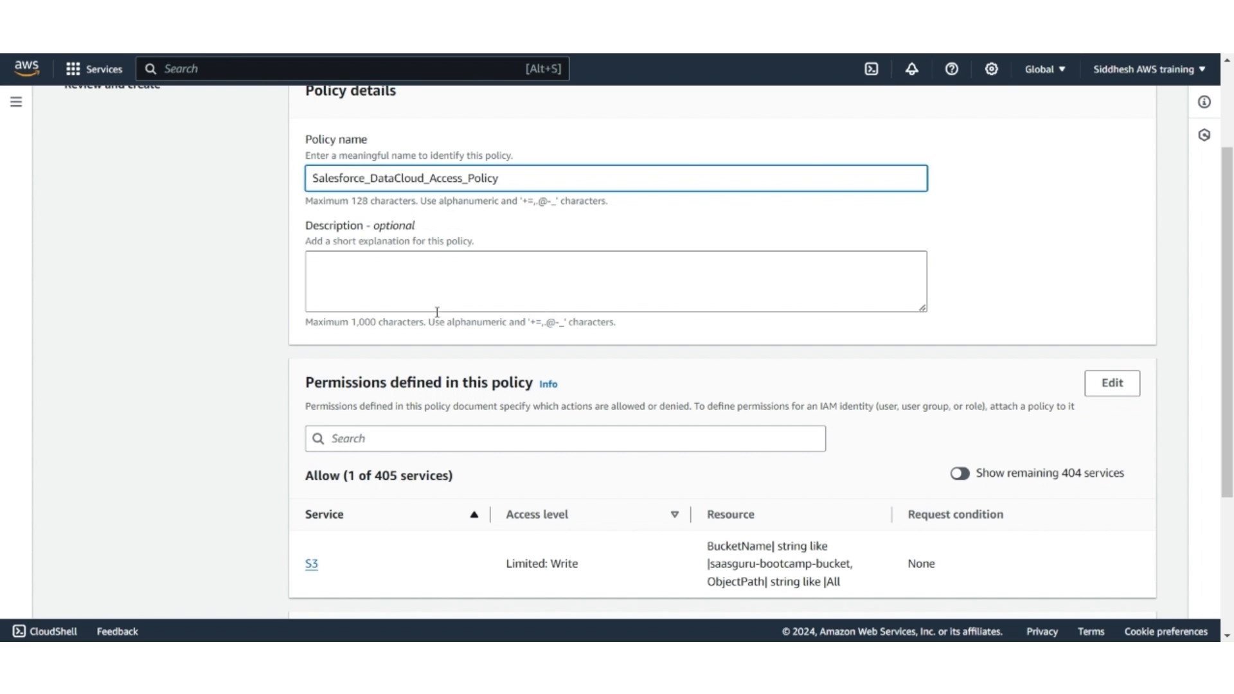
text(Policy tfor)
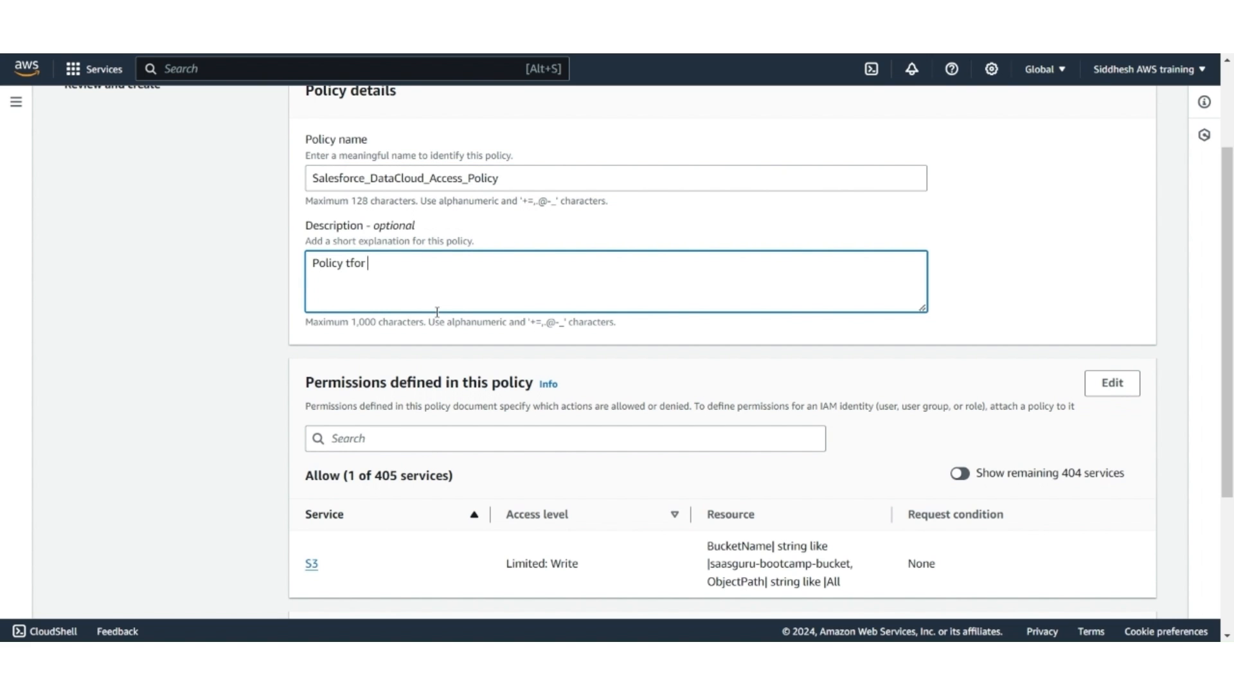
text(putobject and deleteobject in S3 resource)
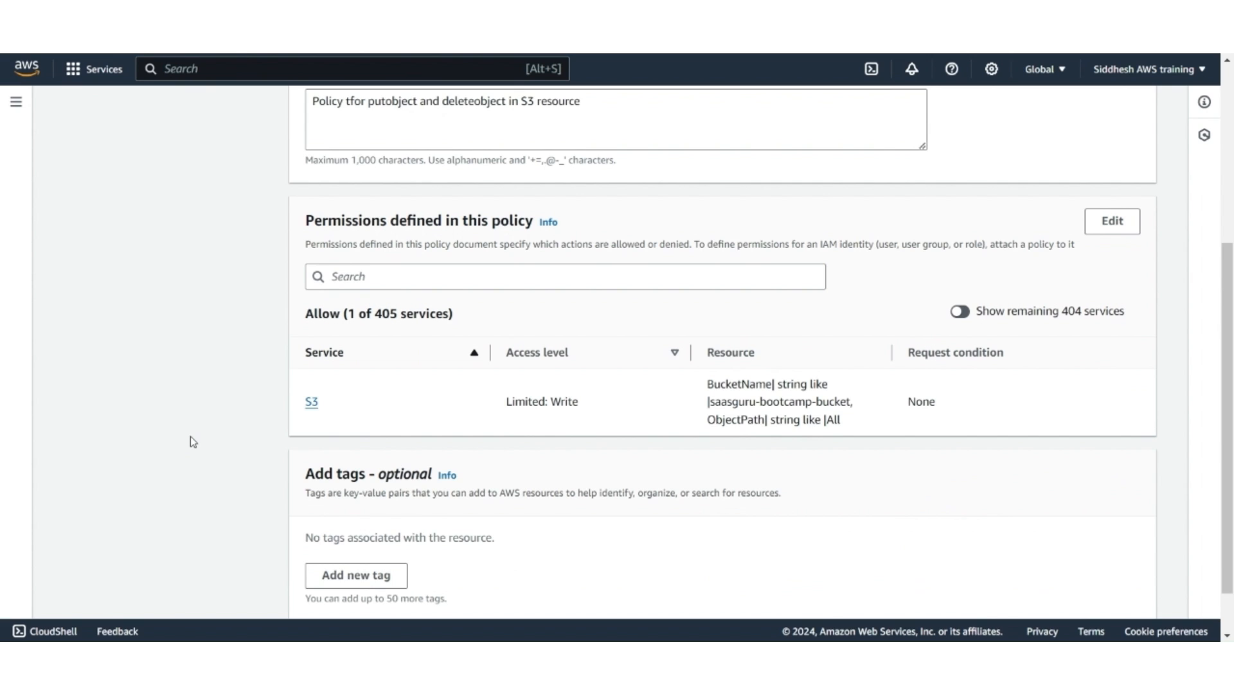
scroll(down, 3)
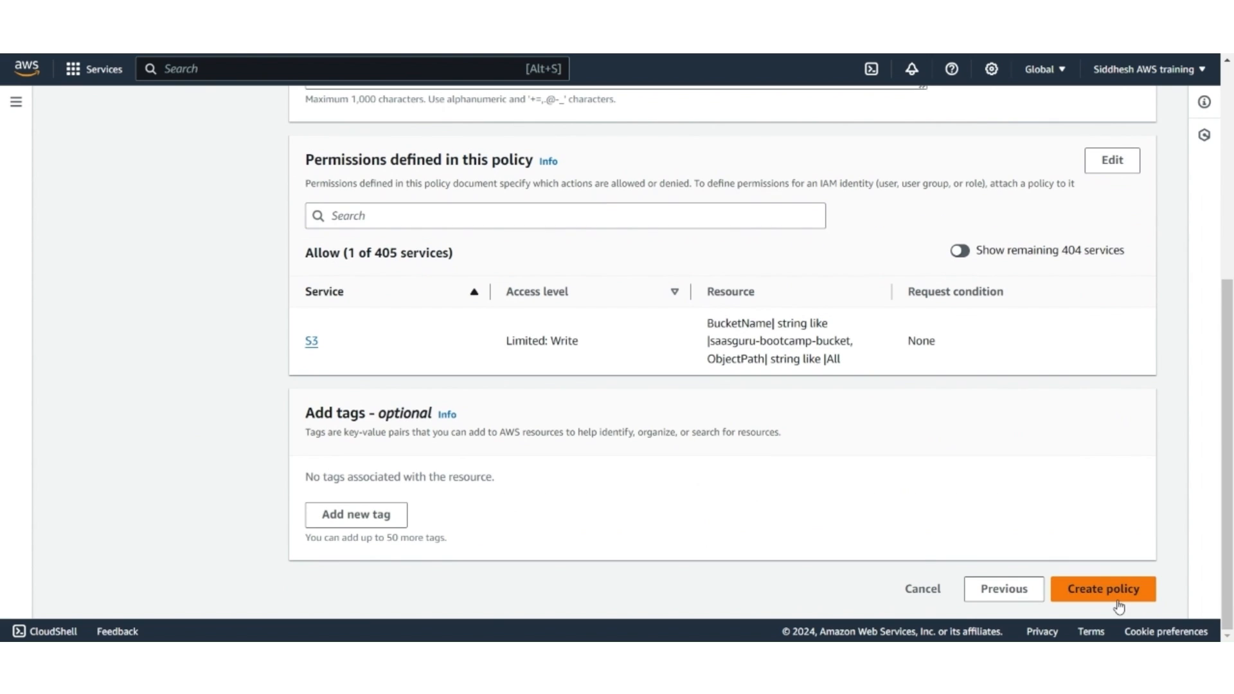
click(1102, 587)
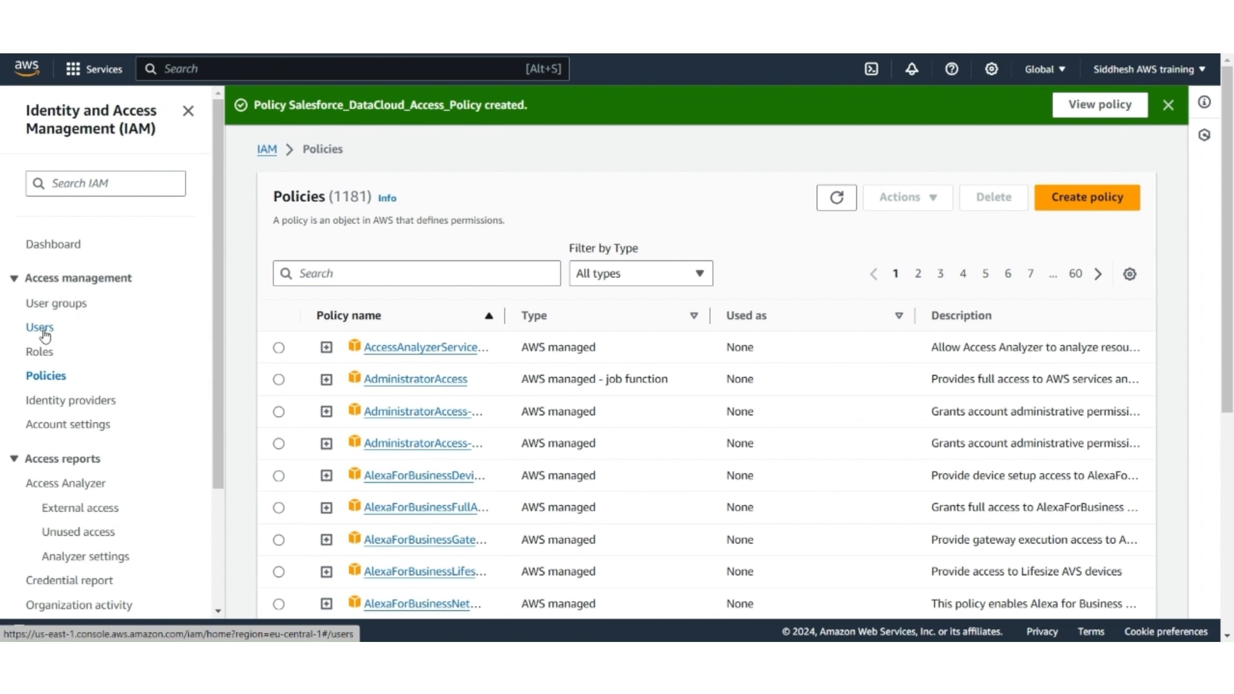
Start a new IAM user named saasguru-bootcamp-user1 and continue to permissions
click(39, 326)
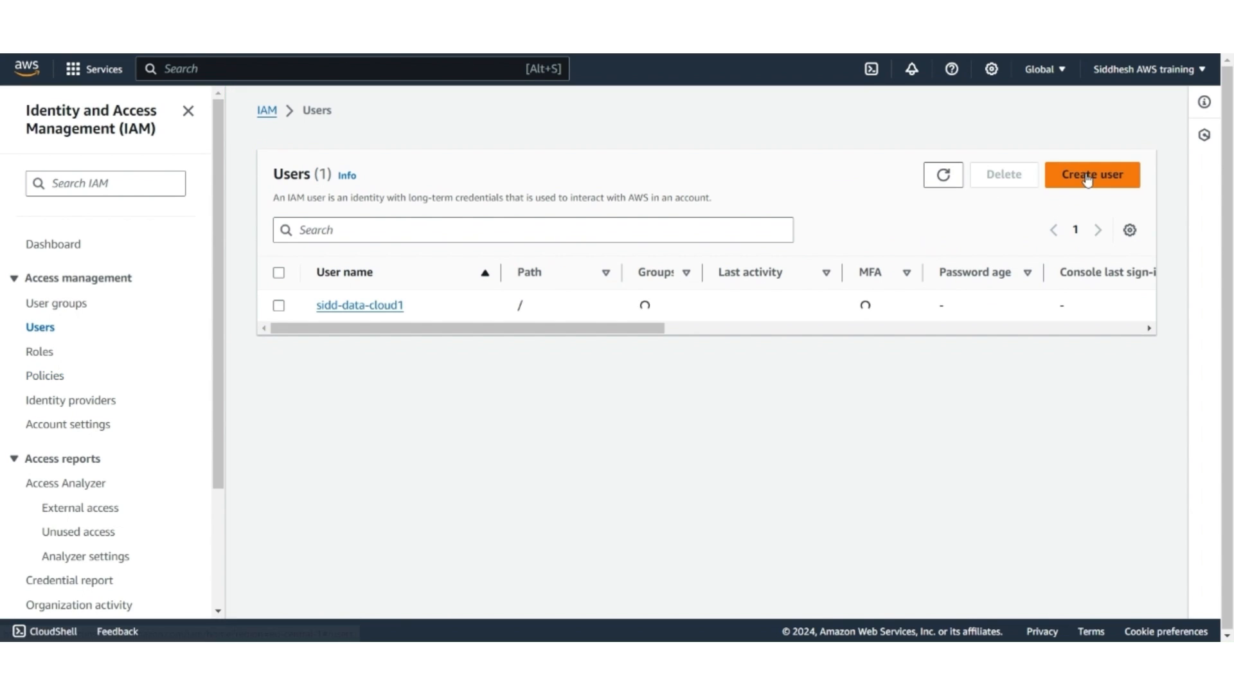
click(1091, 174)
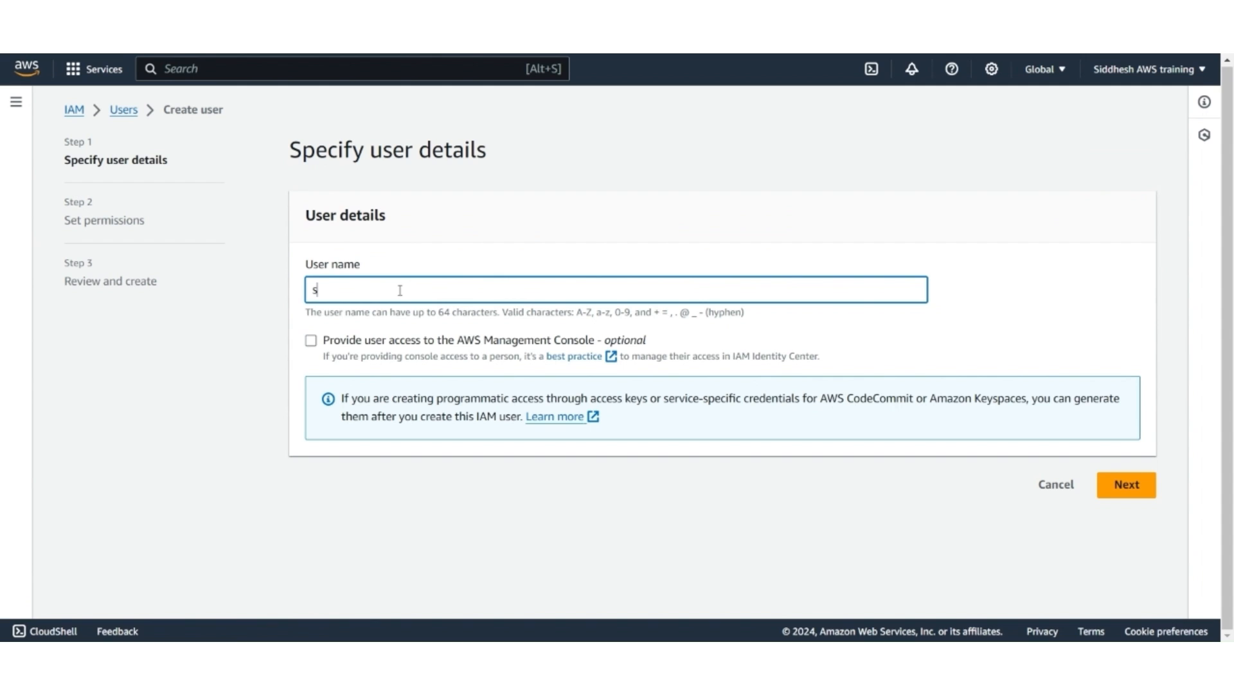
text(saasguru-bootcamp-user1)
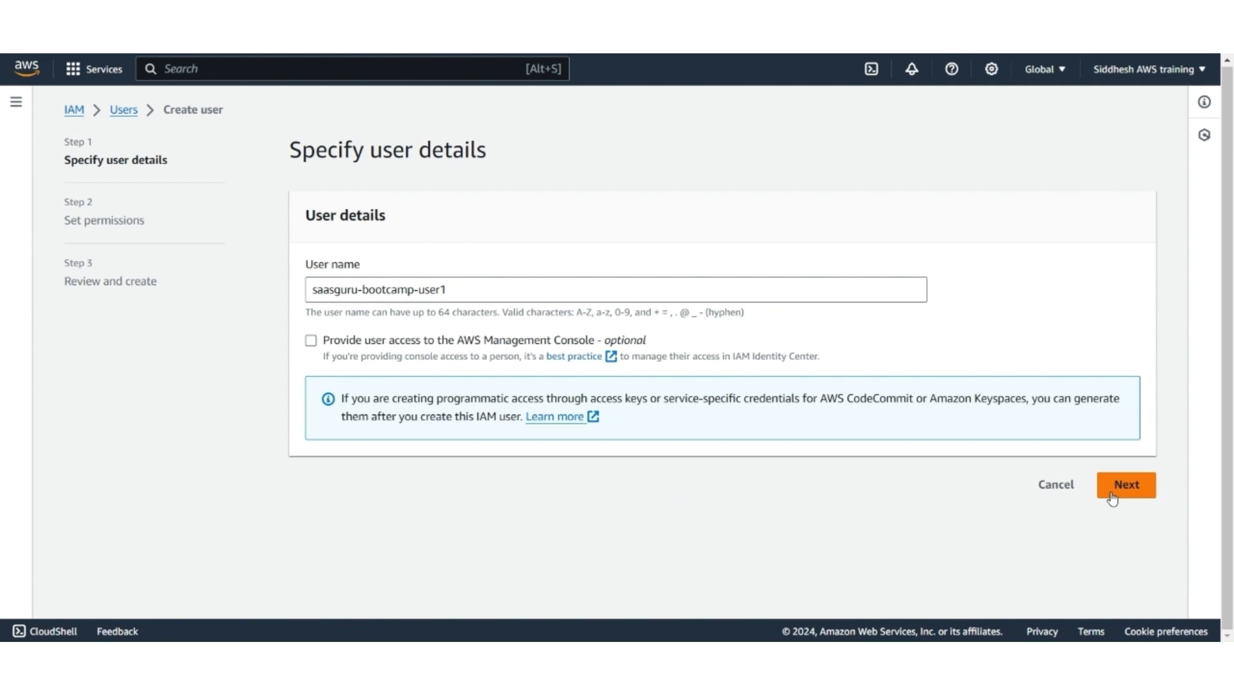
click(1124, 485)
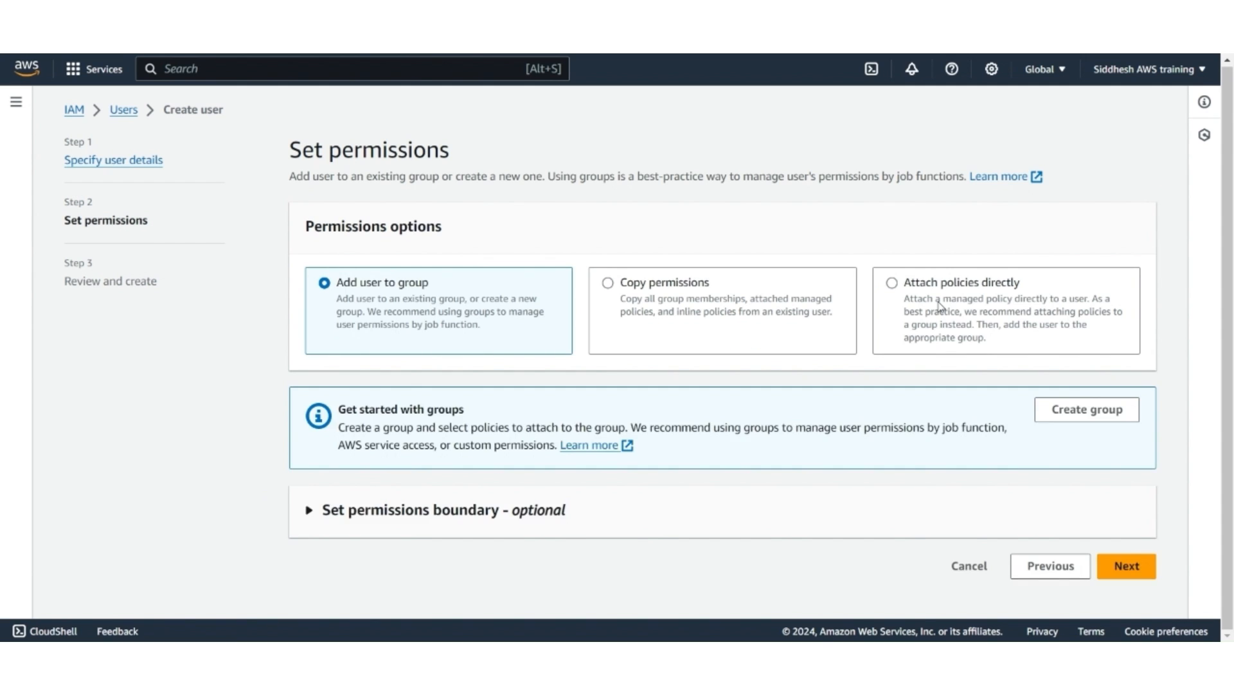
Attach Salesforce_DataCloud_Access_Policy and AmazonS3ReadOnlyAccess directly, then continue to review
click(889, 283)
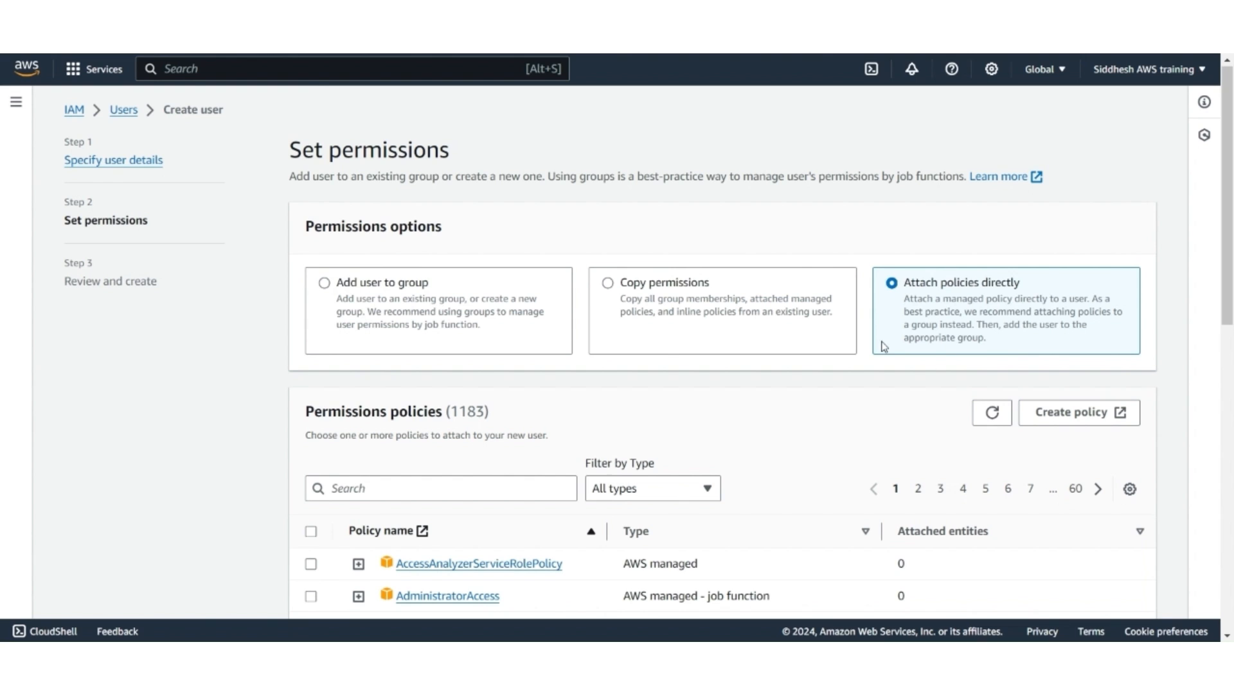
text(Sales)
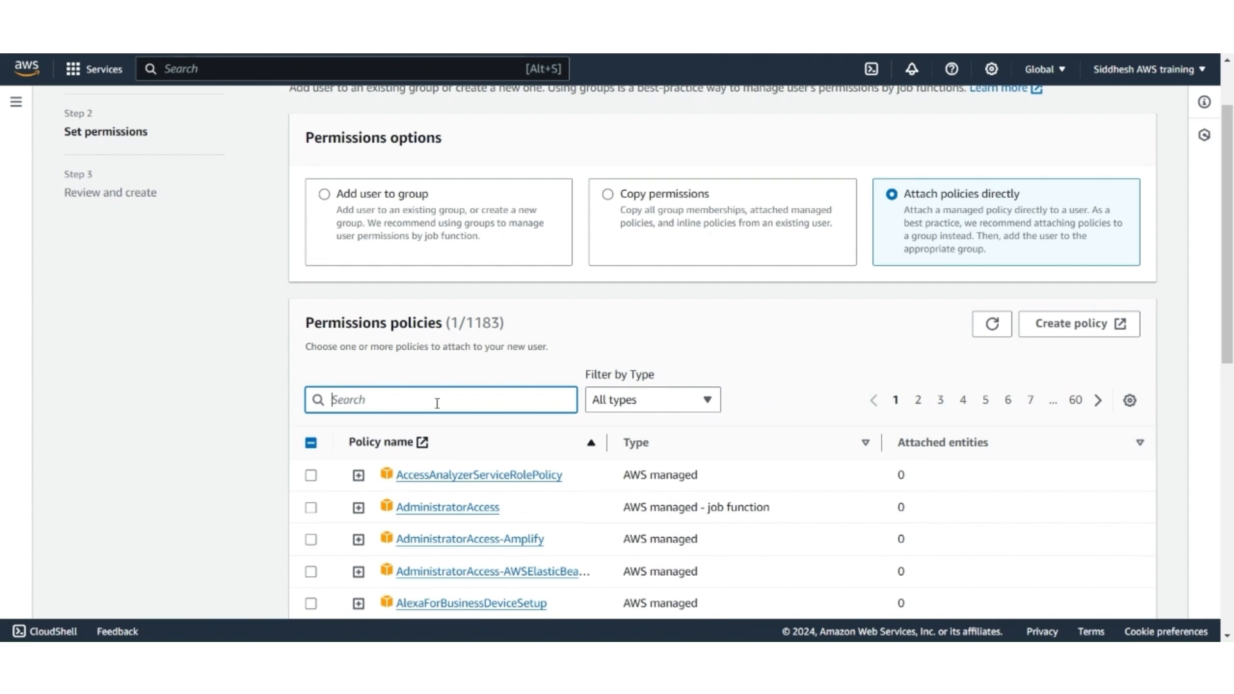
text(S3re)
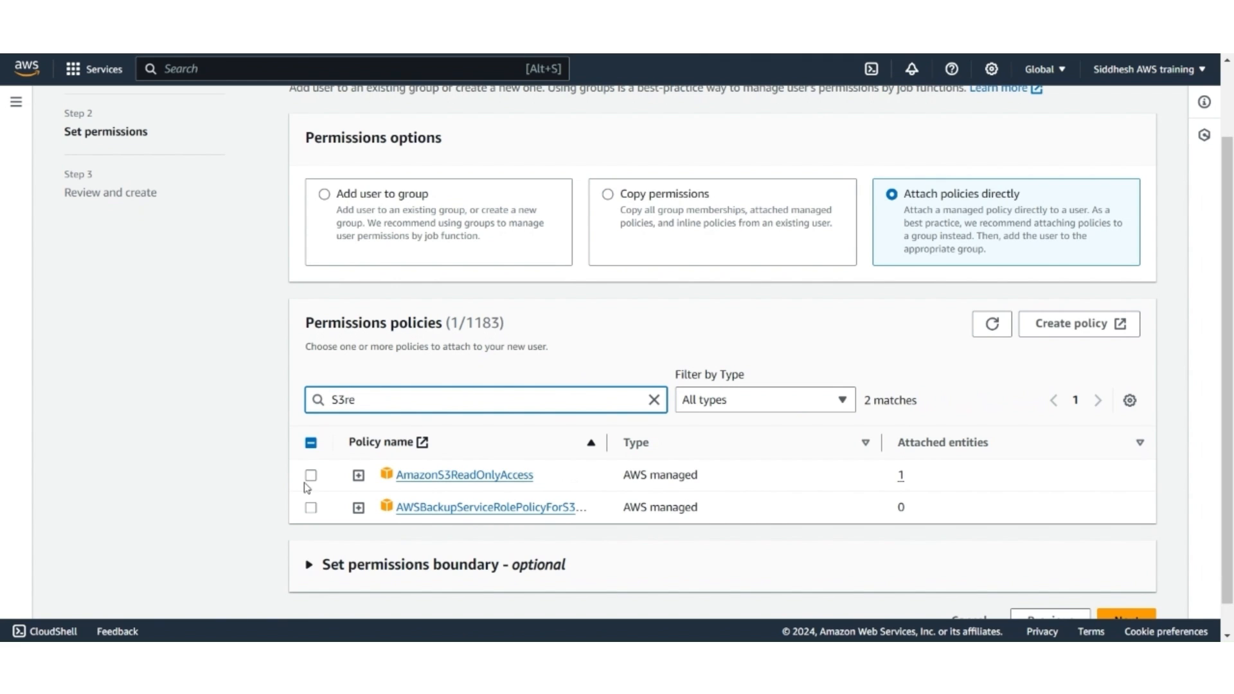
click(310, 474)
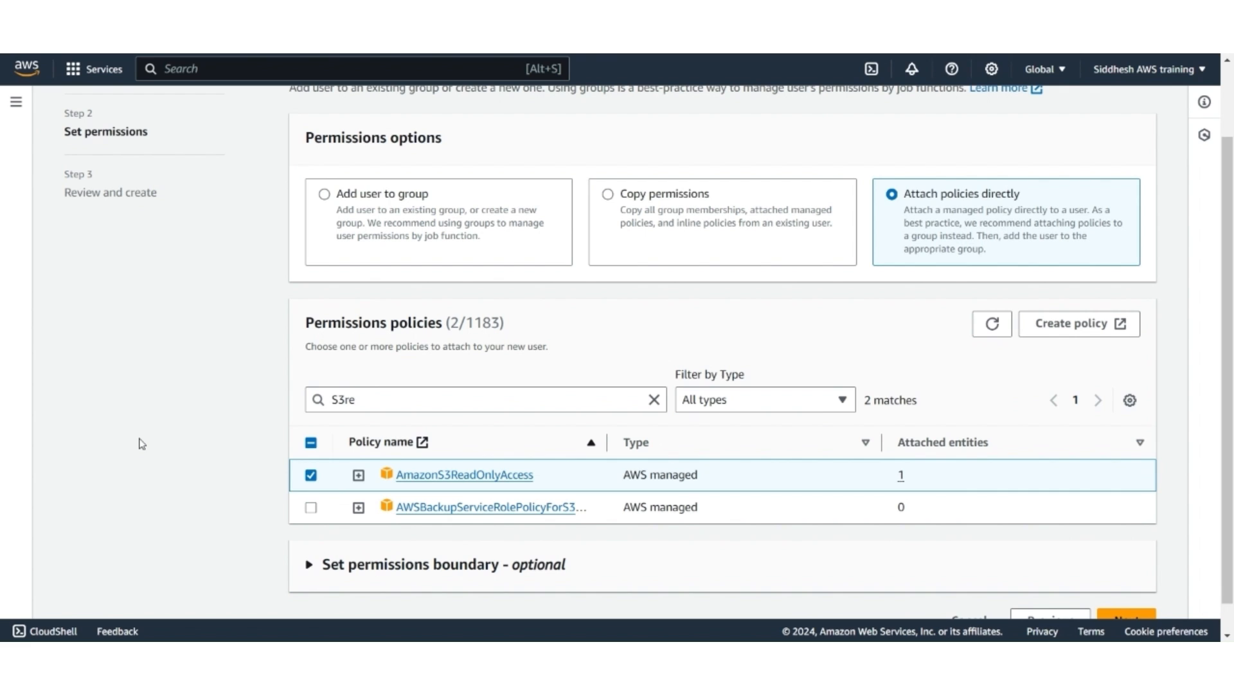
click(1124, 619)
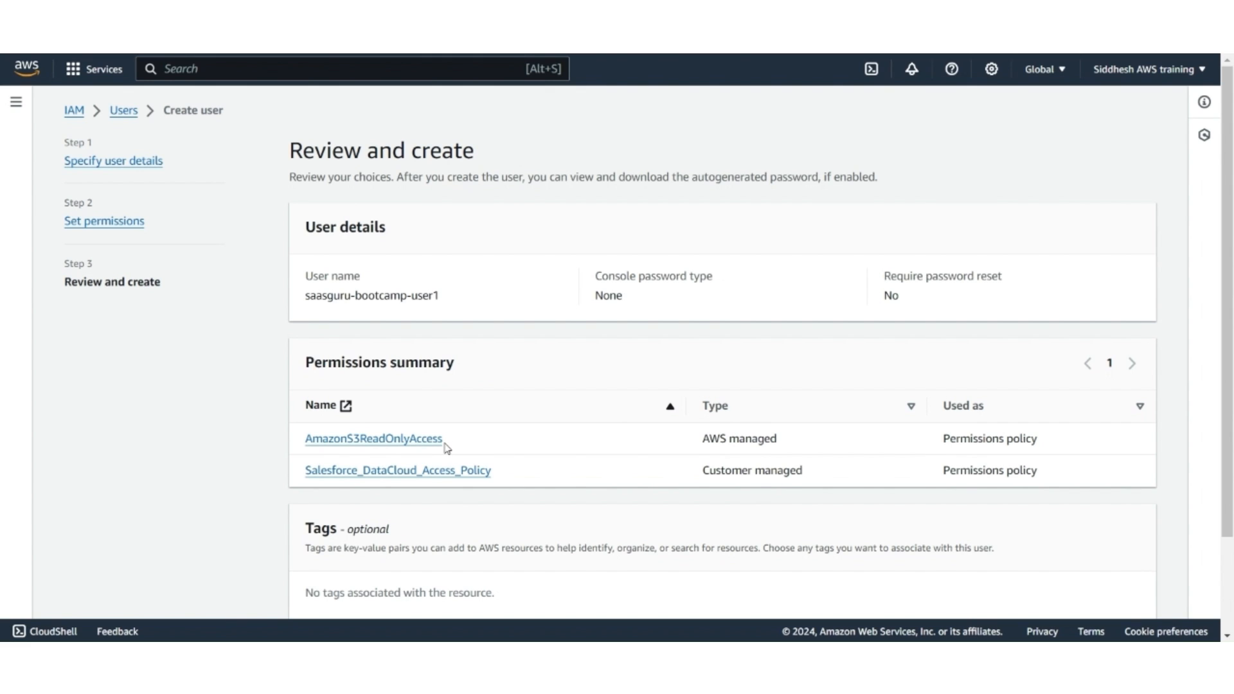
mouse_move(453, 448)
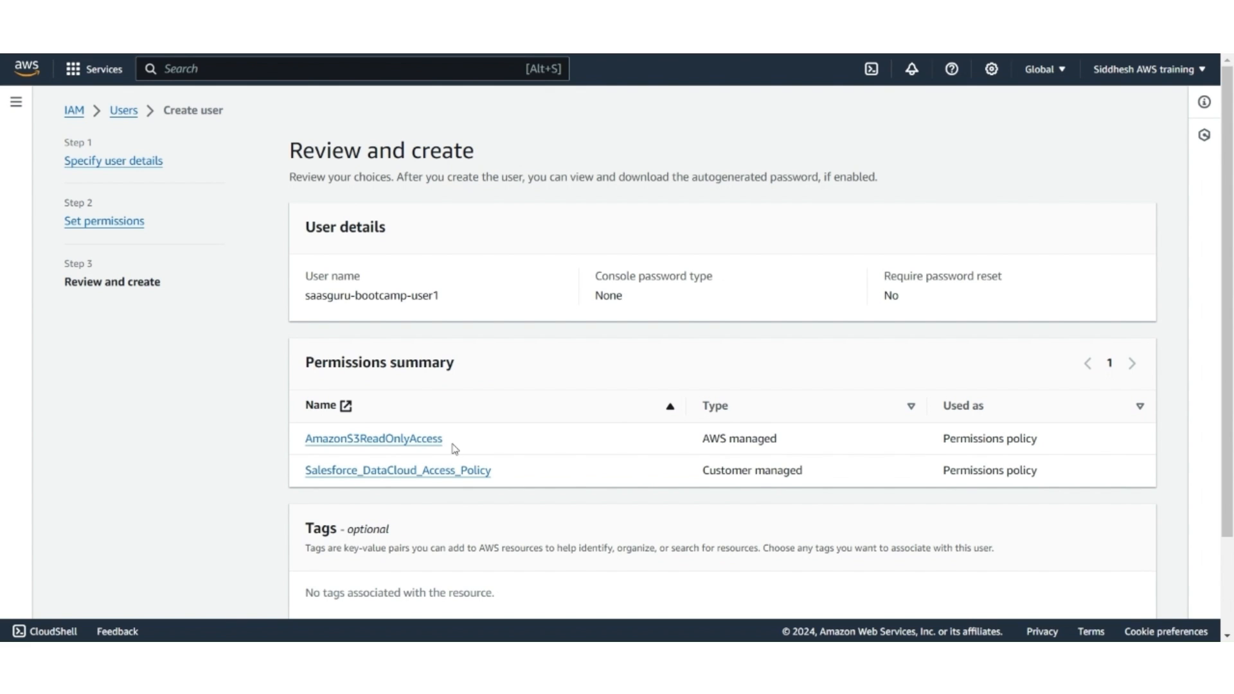
mouse_move(525, 476)
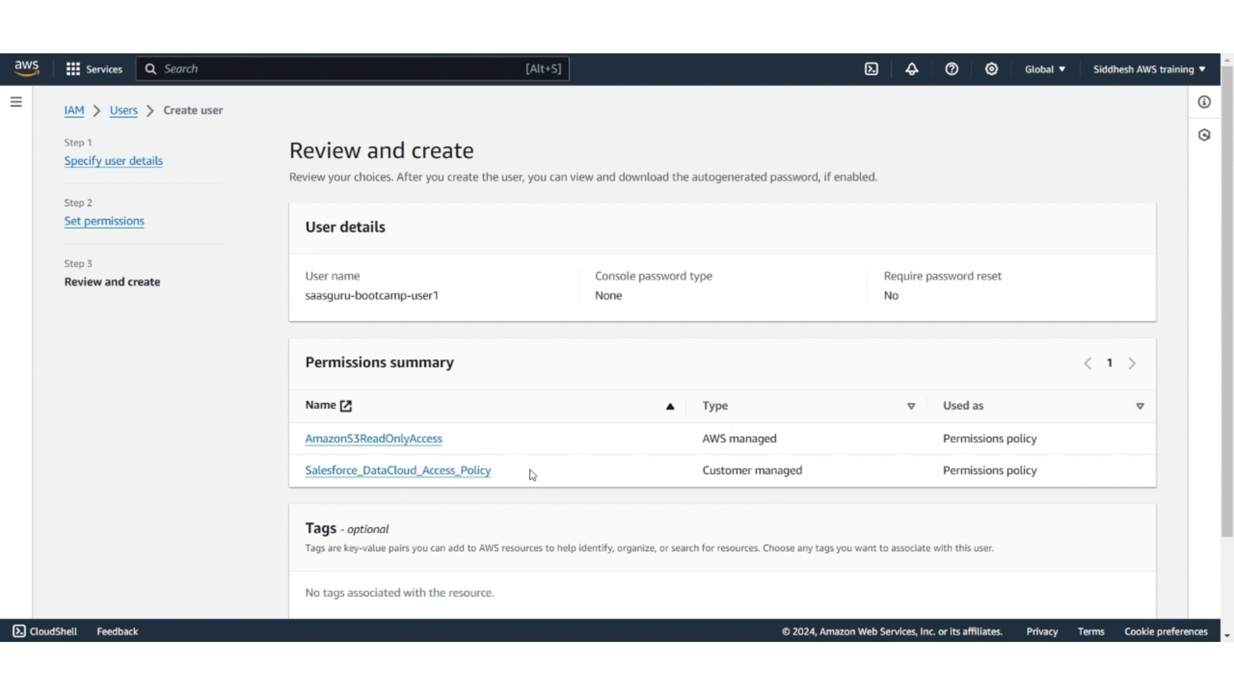
Create the user saasguru-bootcamp-user1 from the review page
click(1108, 593)
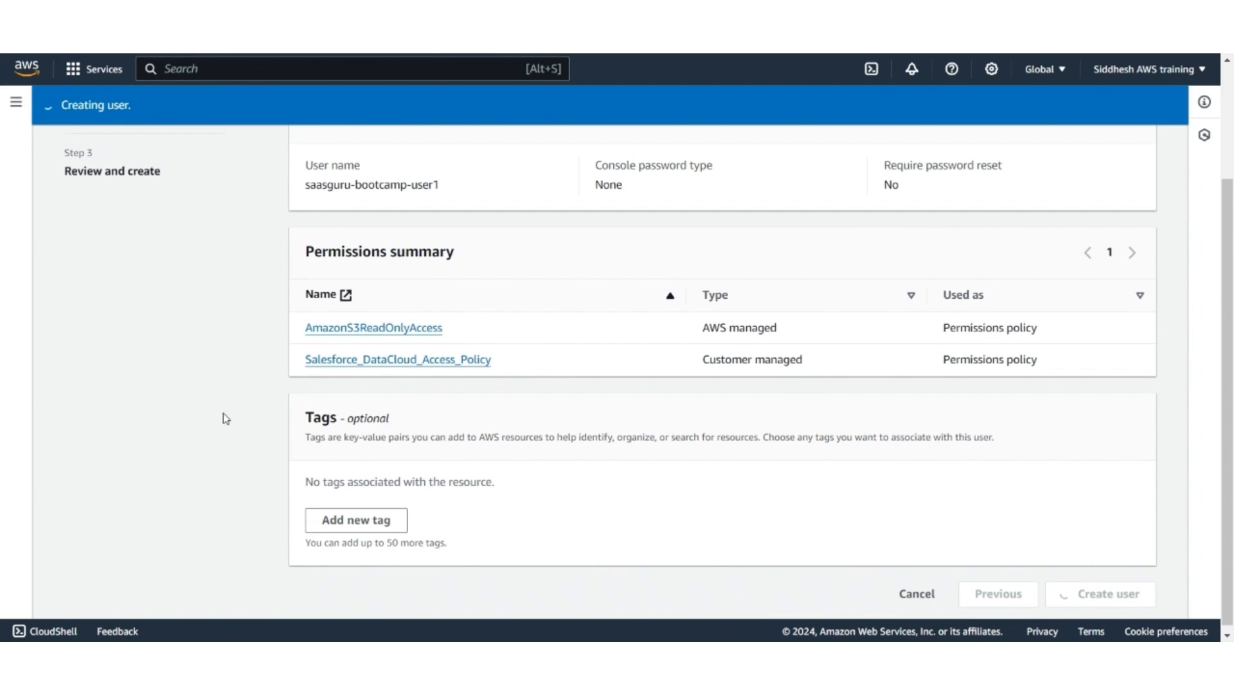
click(1099, 594)
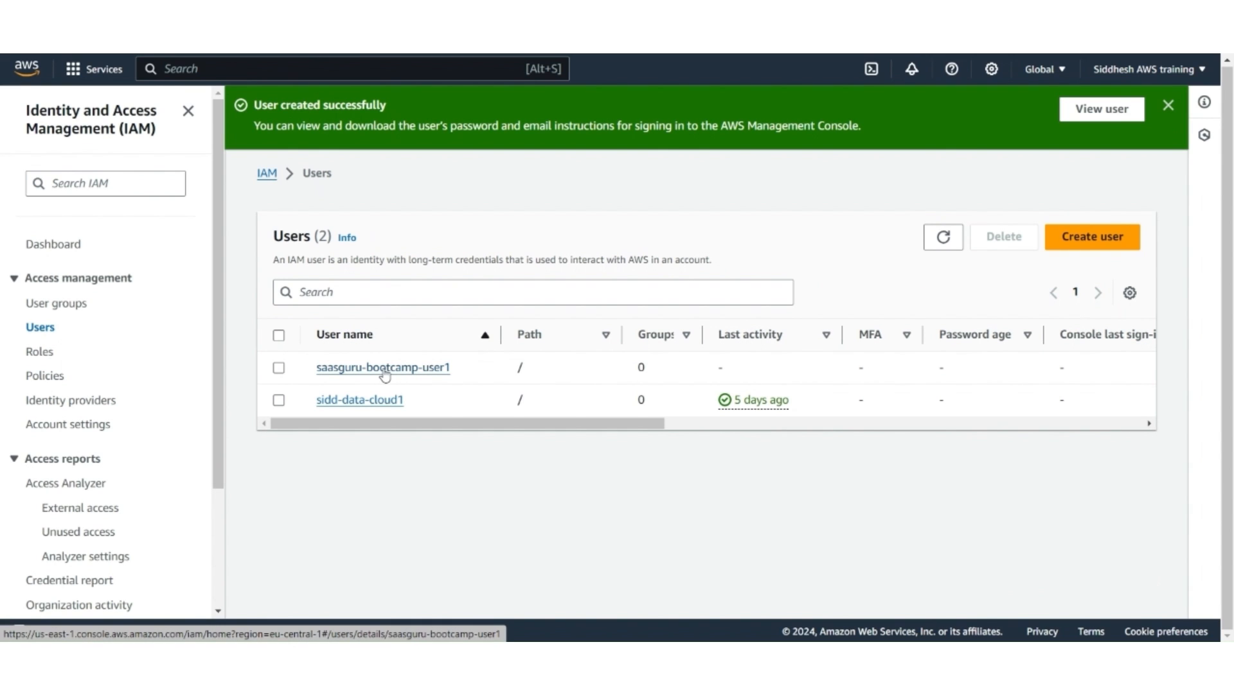
Begin an access key for saasguru-bootcamp-user1 and choose its use case
click(383, 366)
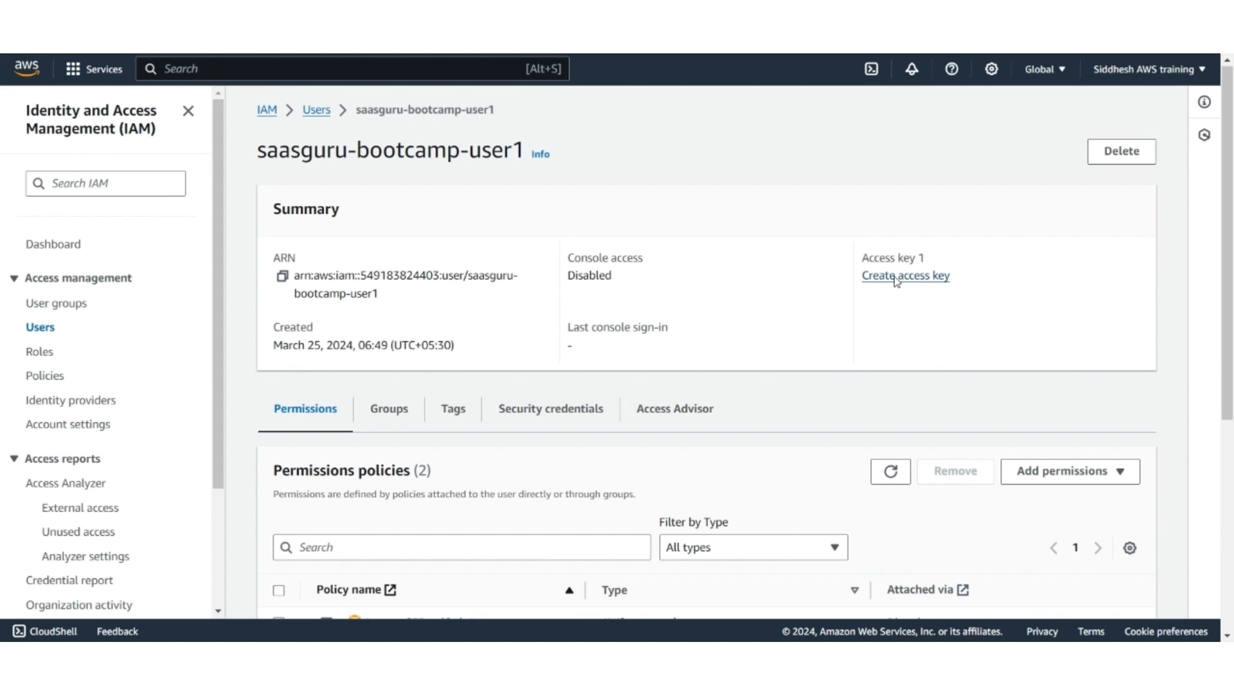
click(905, 275)
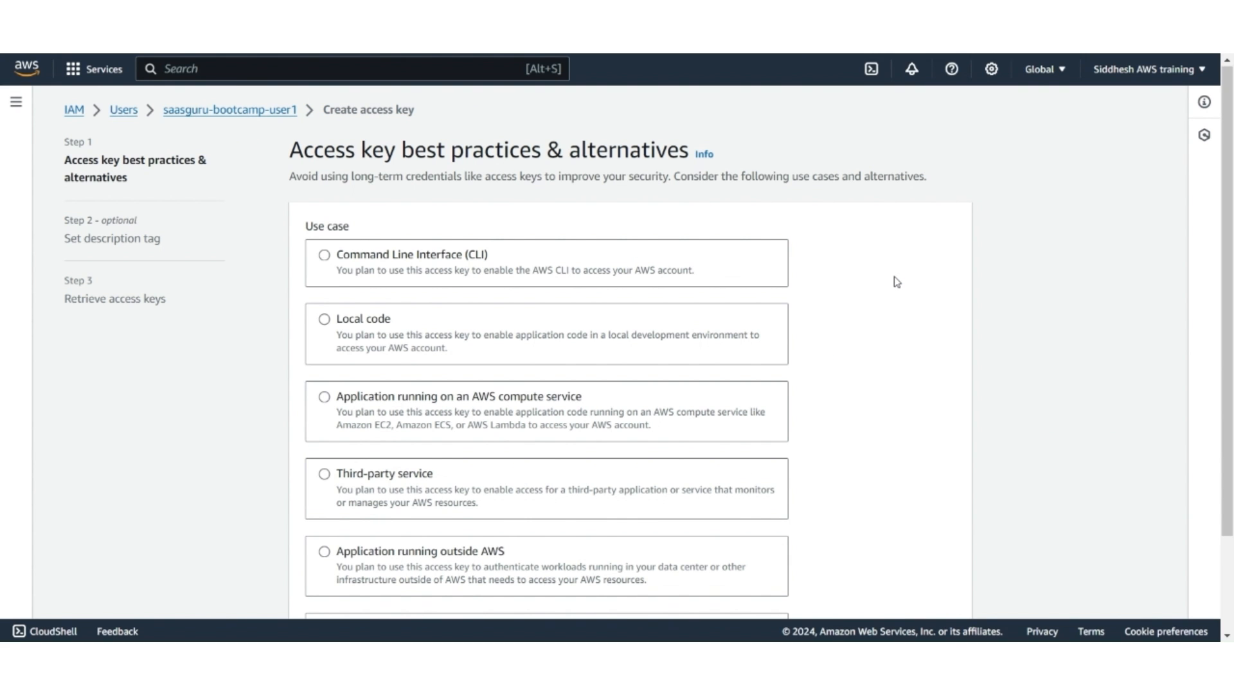
mouse_move(893, 274)
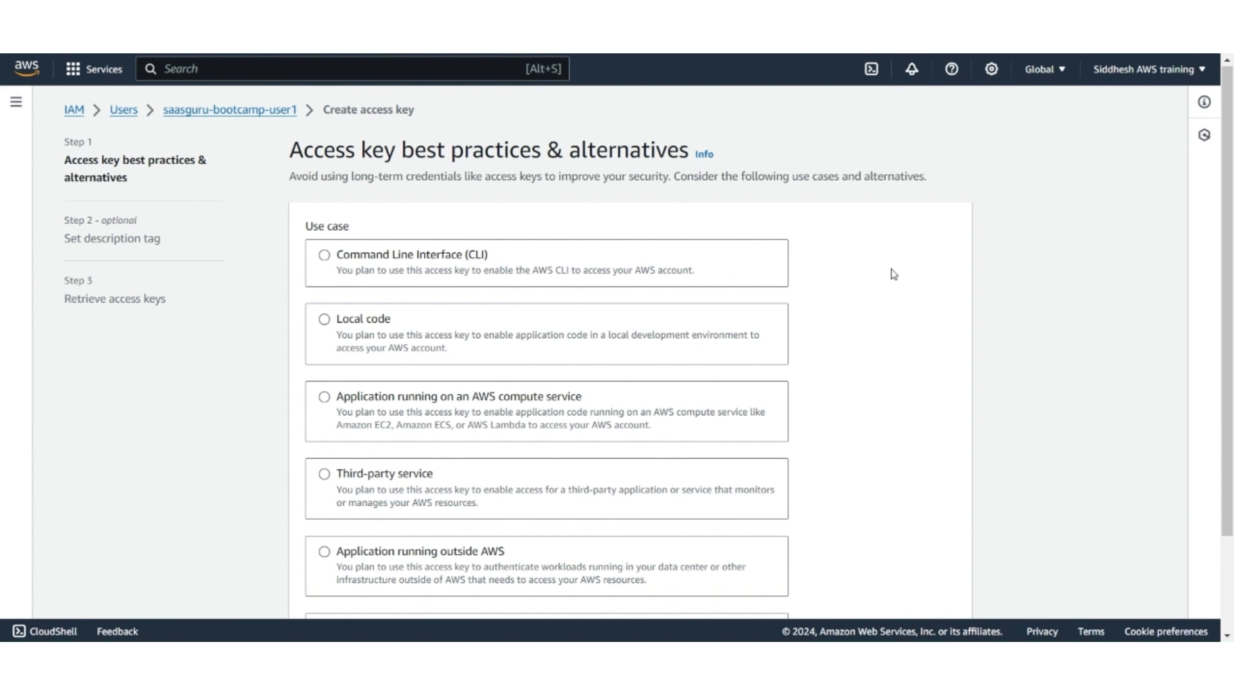
click(324, 510)
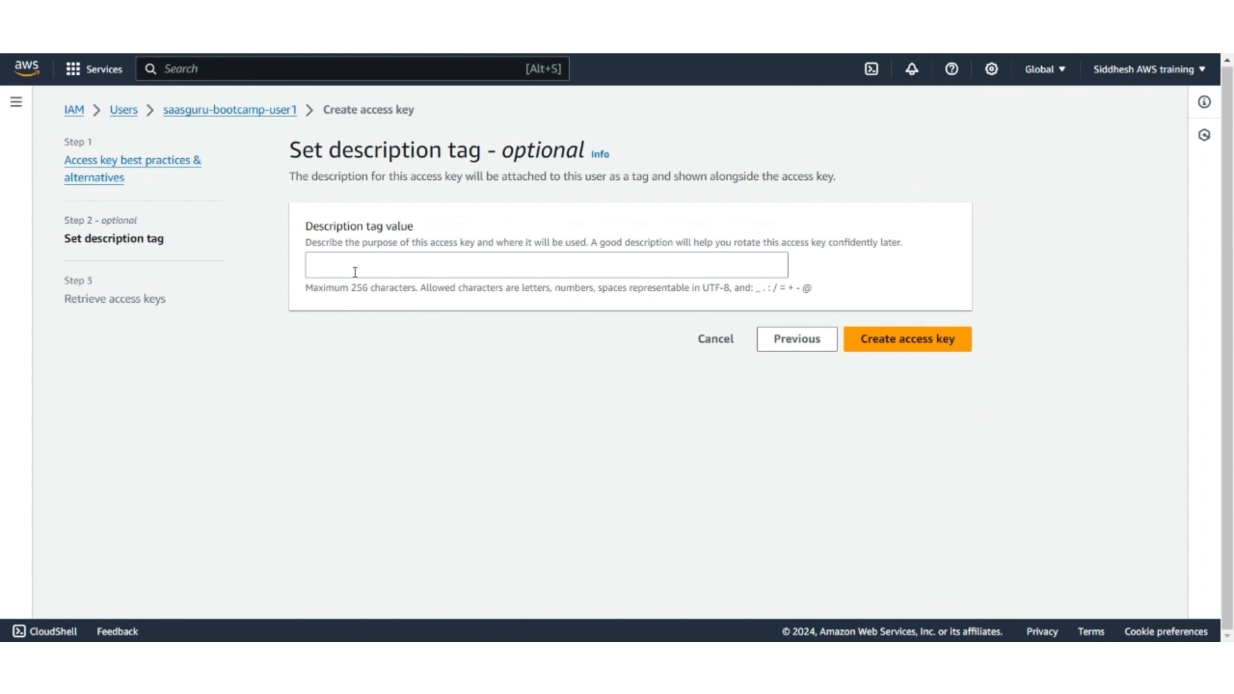
Tag the key with description 'saasguru-AWS-access-keys' and create the access key
click(544, 264)
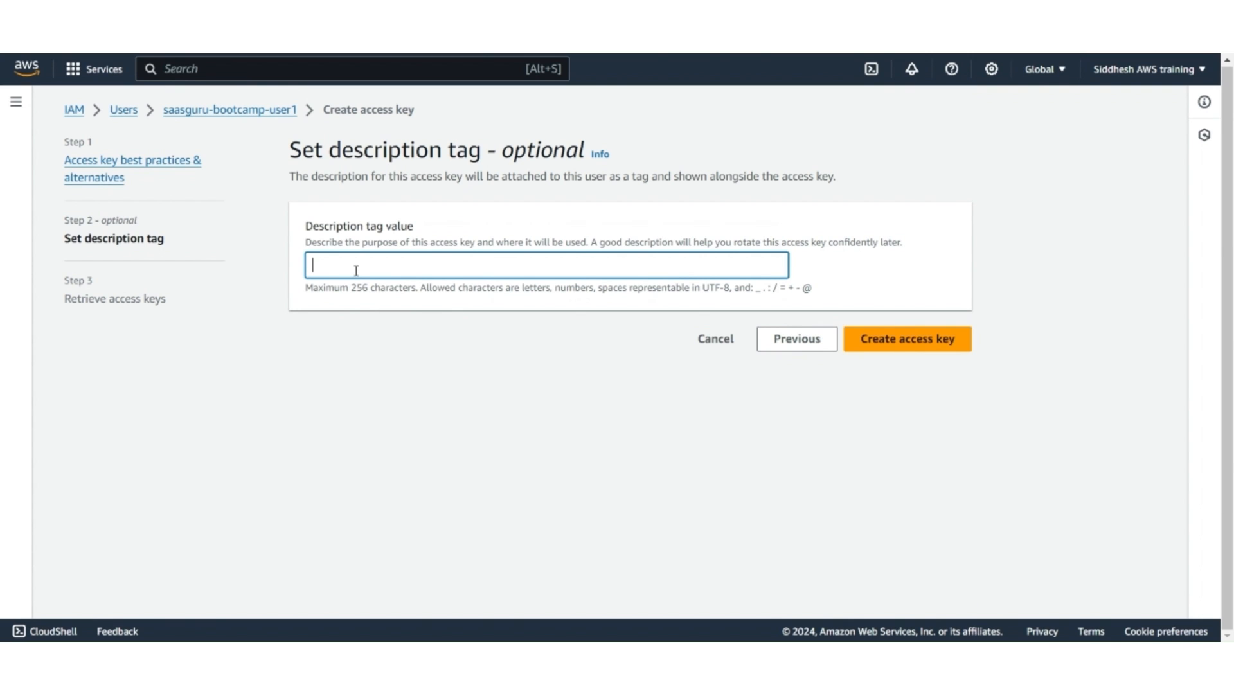
text(saasguru-AWS-access-)
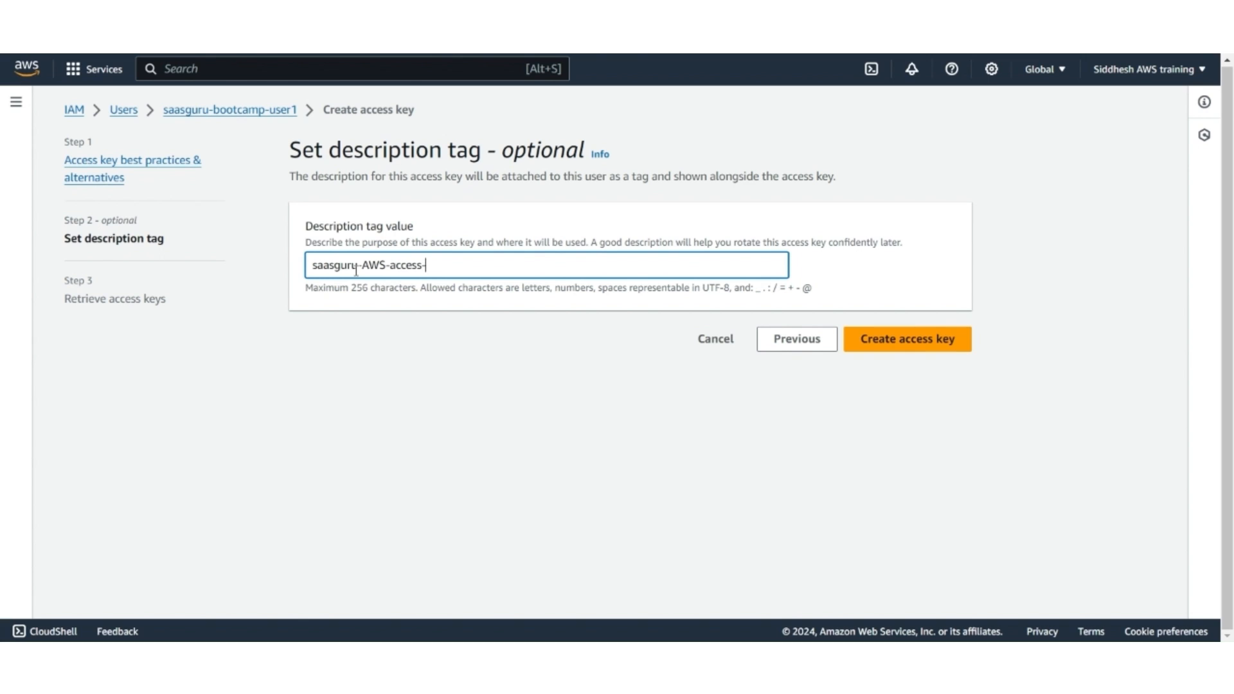
text(keys)
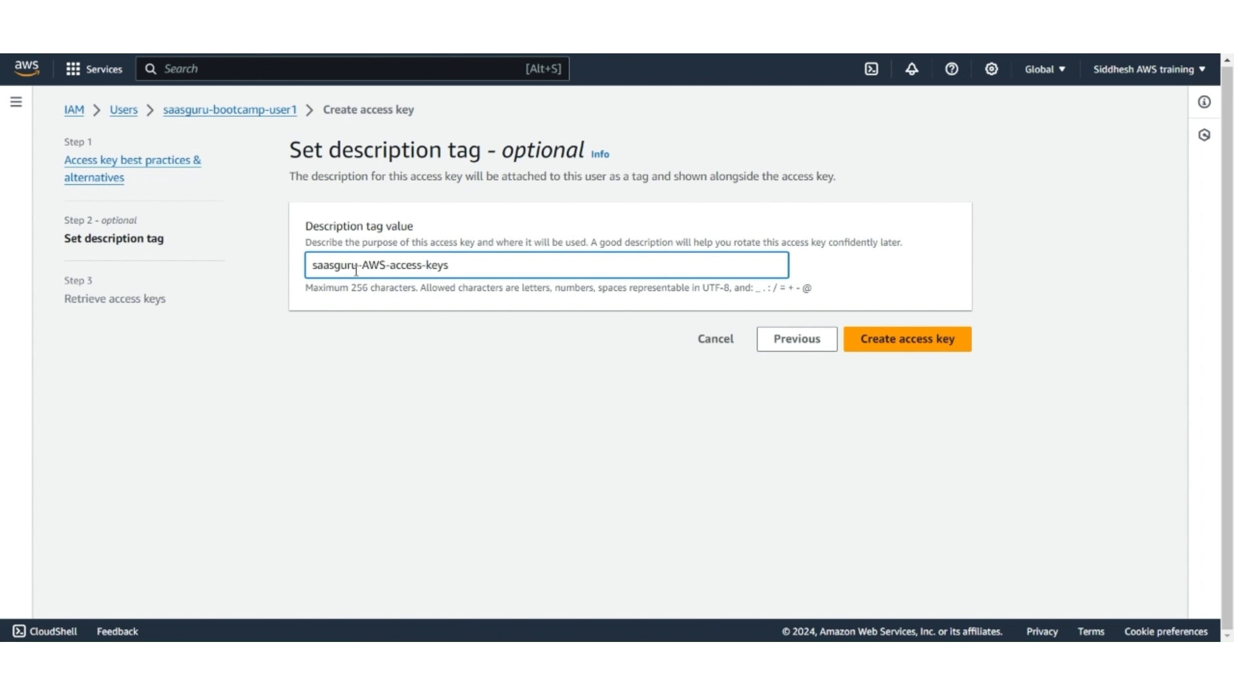
click(906, 338)
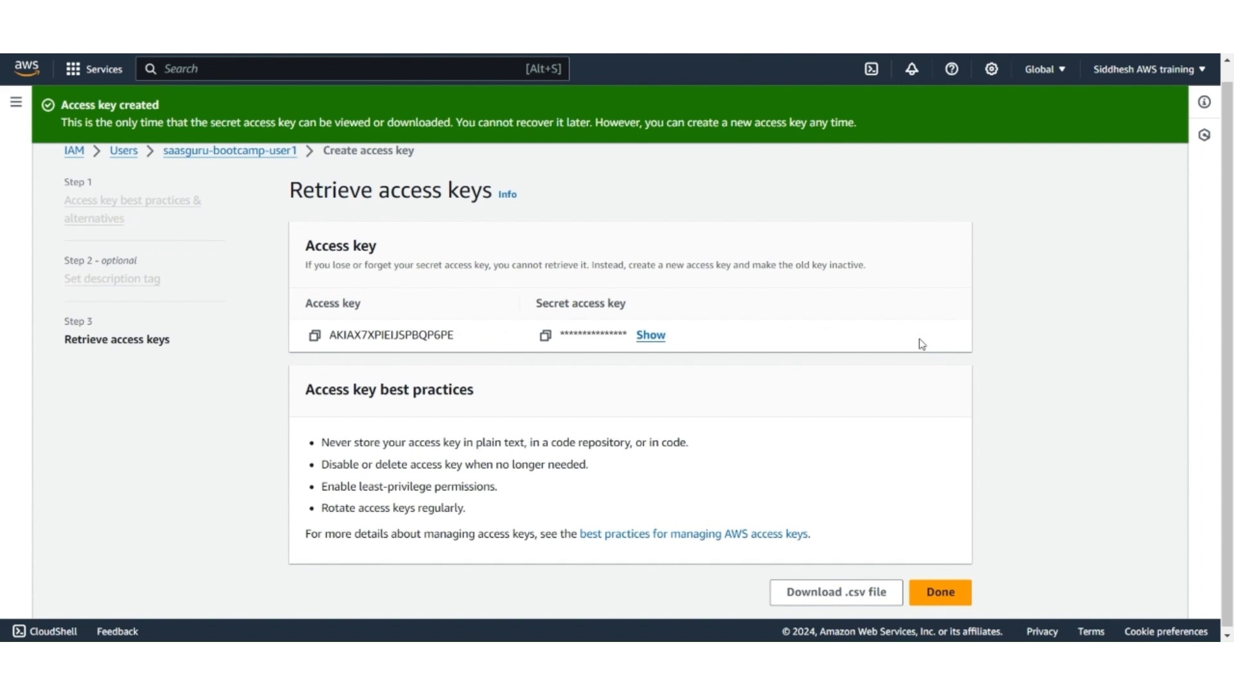